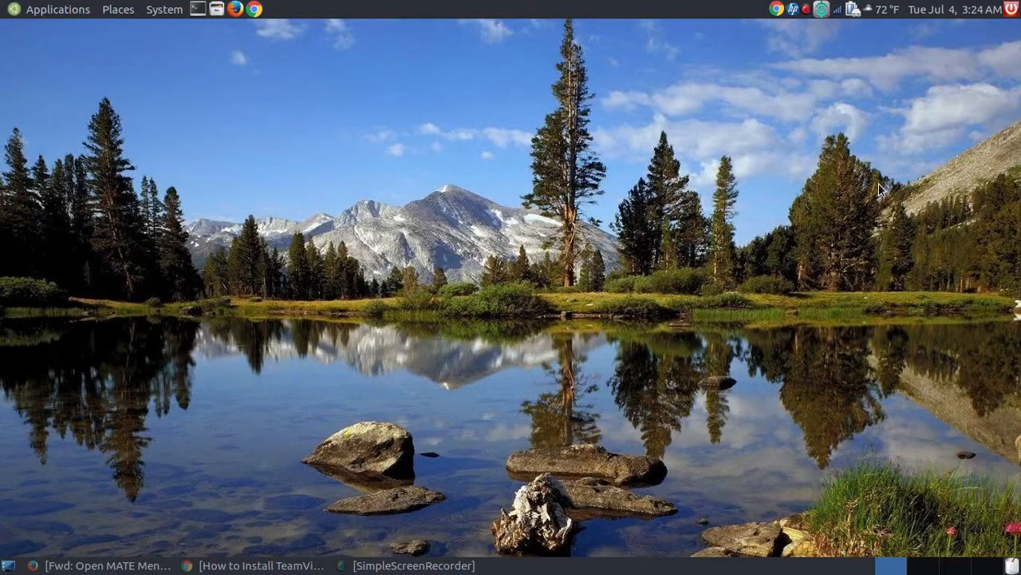
{"action": "mouse_move", "coordinate": [274, 267]}
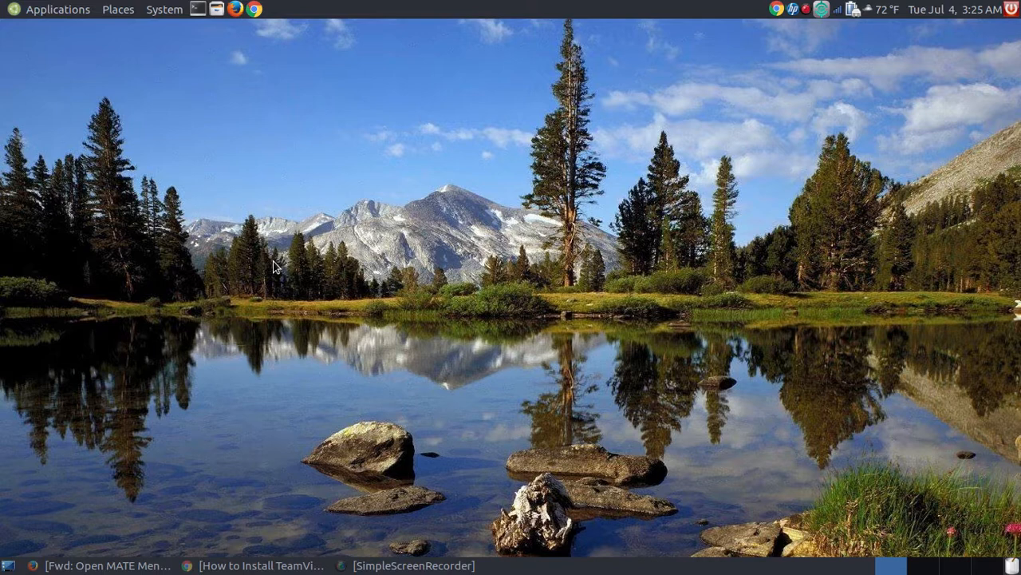
{"action": "mouse_move", "coordinate": [263, 247]}
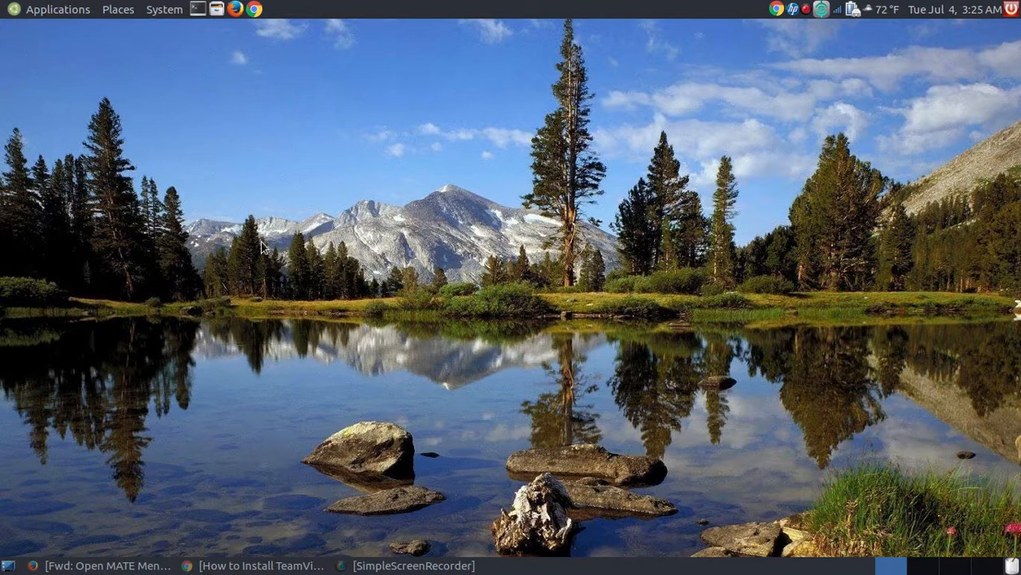
{"action": "mouse_move", "coordinate": [403, 211]}
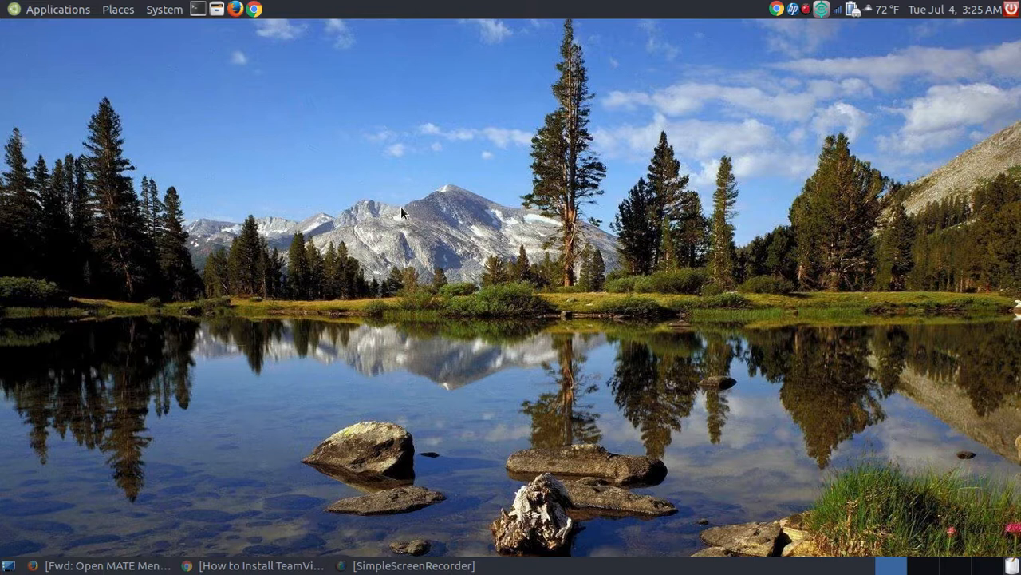
{"action": "mouse_move", "coordinate": [786, 36]}
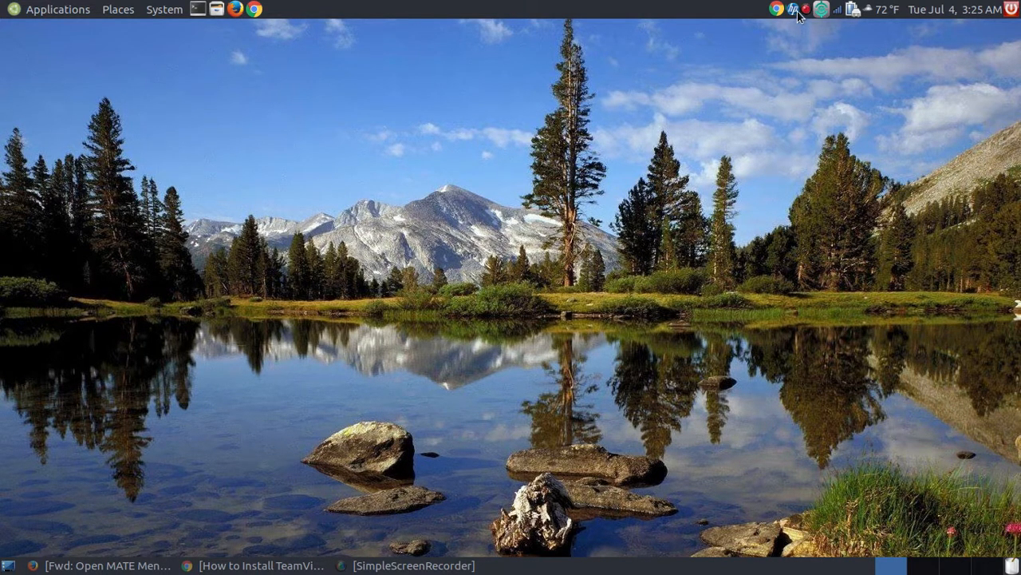
- Check the HP scanner status in the HPLIP tray, then show Applications > Graphics
{"action": "left_click", "coordinate": [809, 9]}
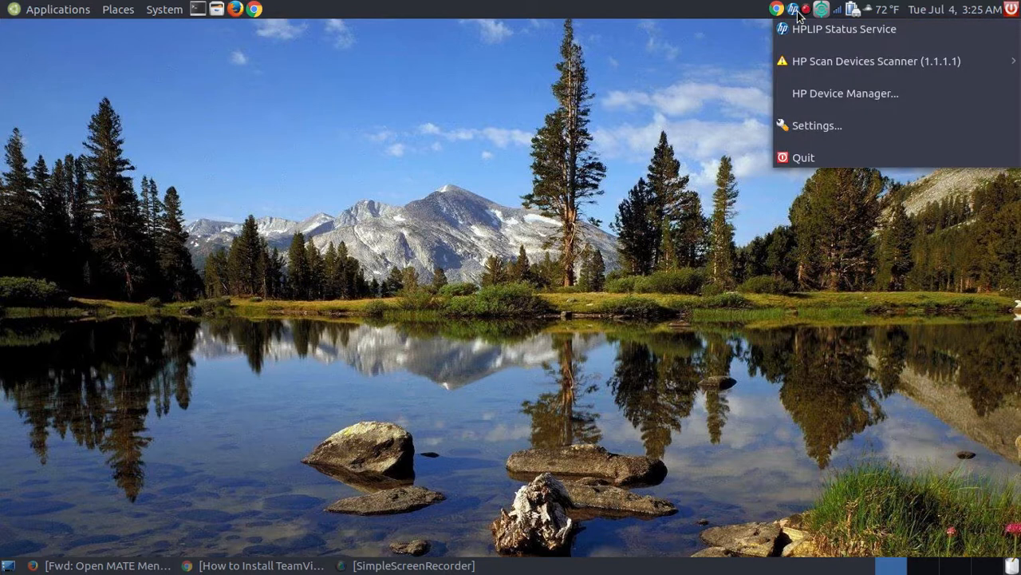
{"action": "mouse_move", "coordinate": [858, 93]}
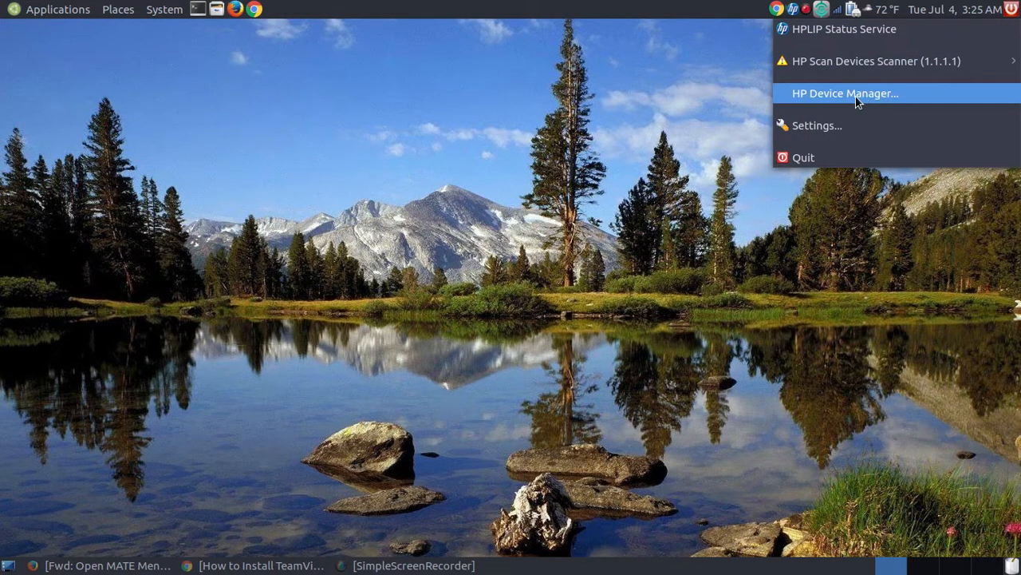
{"action": "mouse_move", "coordinate": [878, 60]}
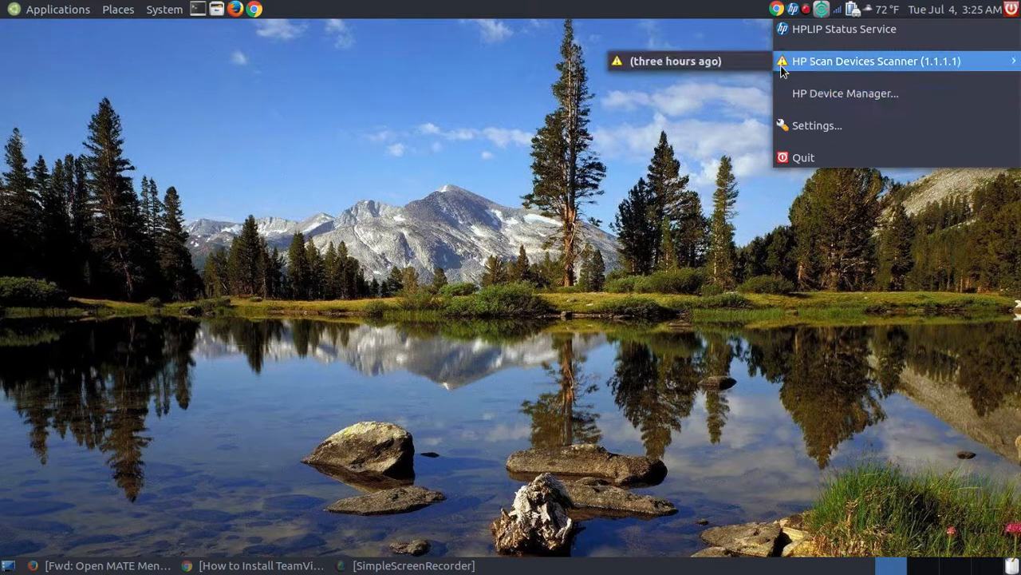
{"action": "mouse_move", "coordinate": [829, 94]}
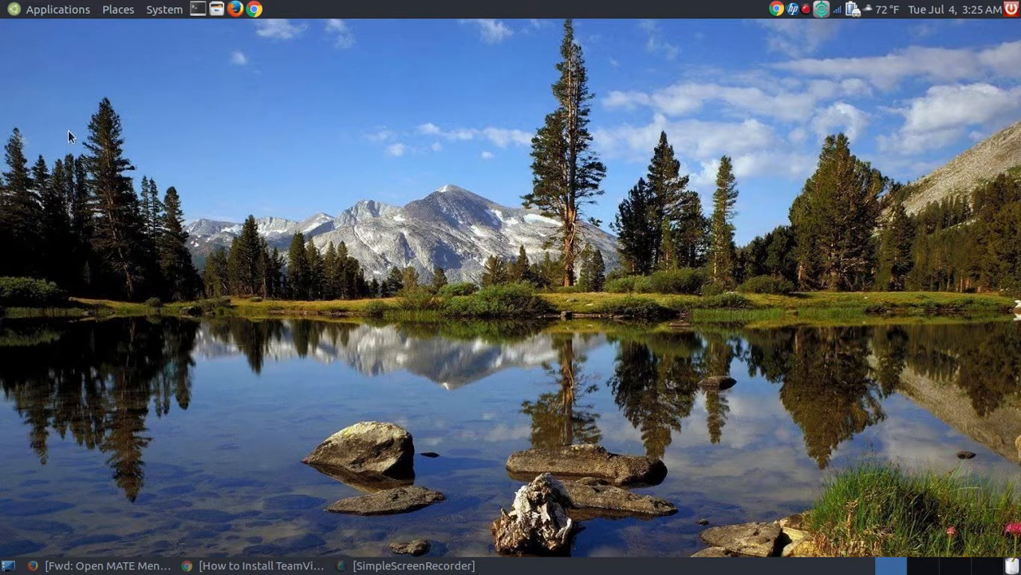
{"action": "left_click", "coordinate": [58, 9]}
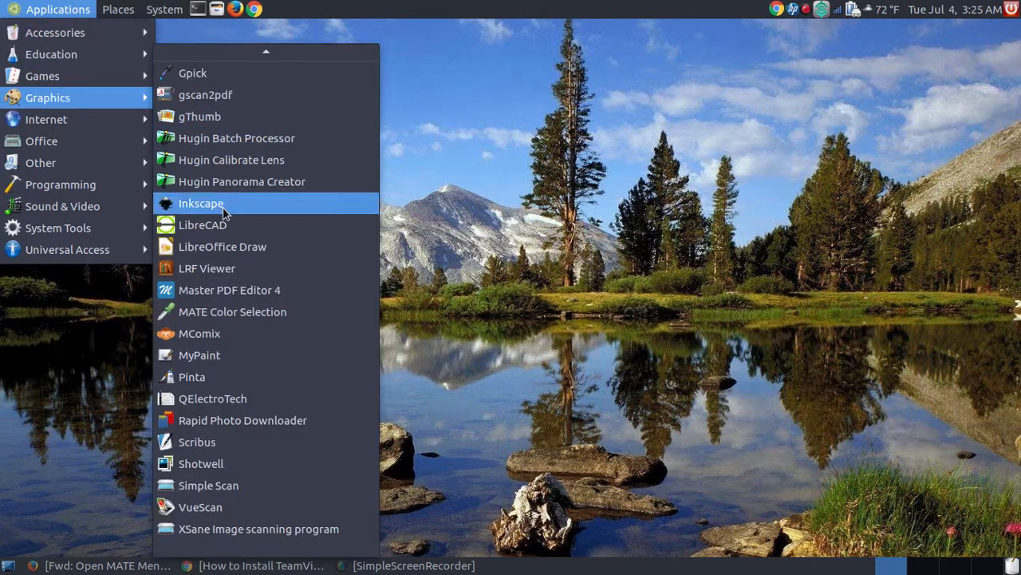
{"action": "mouse_move", "coordinate": [209, 485]}
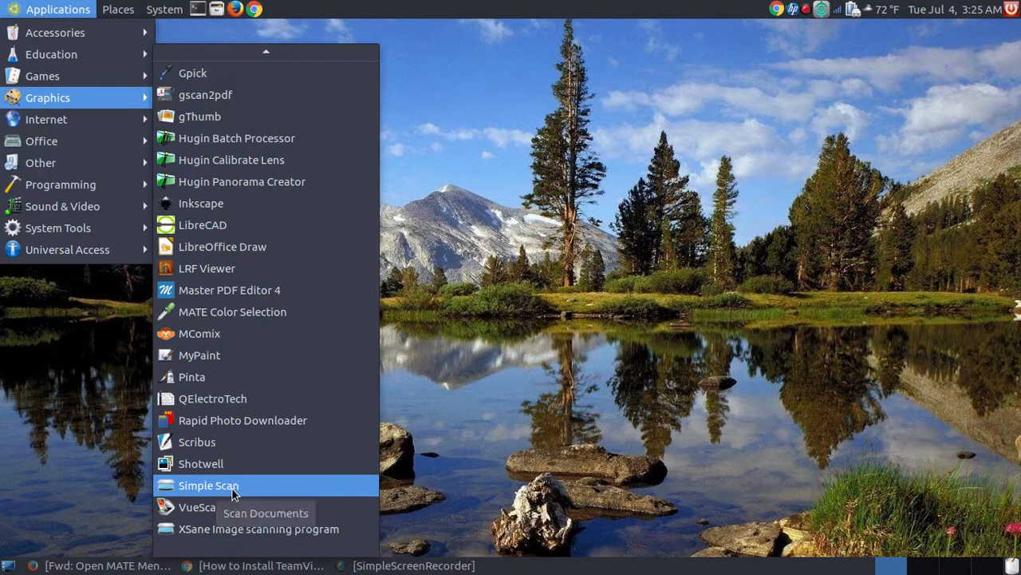
- Launch Simple Scan and choose Single Page from the scan options
{"action": "left_click", "coordinate": [208, 485]}
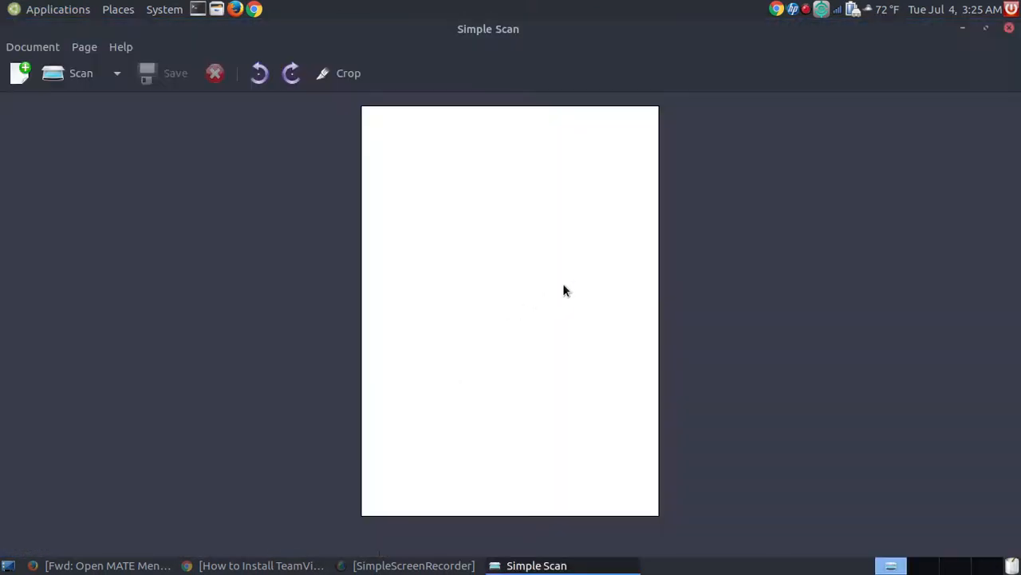
{"action": "mouse_move", "coordinate": [738, 134]}
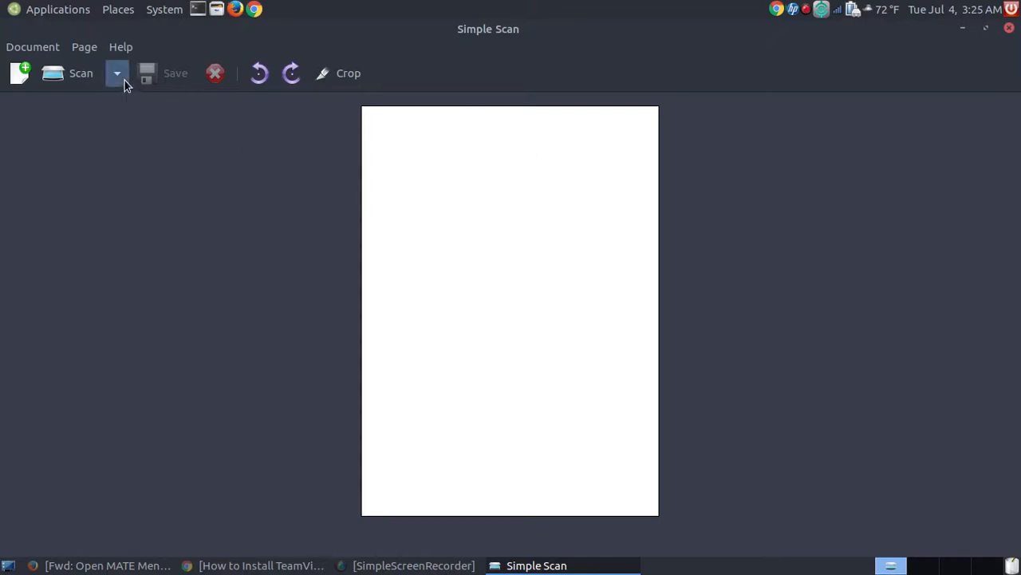
{"action": "left_click", "coordinate": [116, 73]}
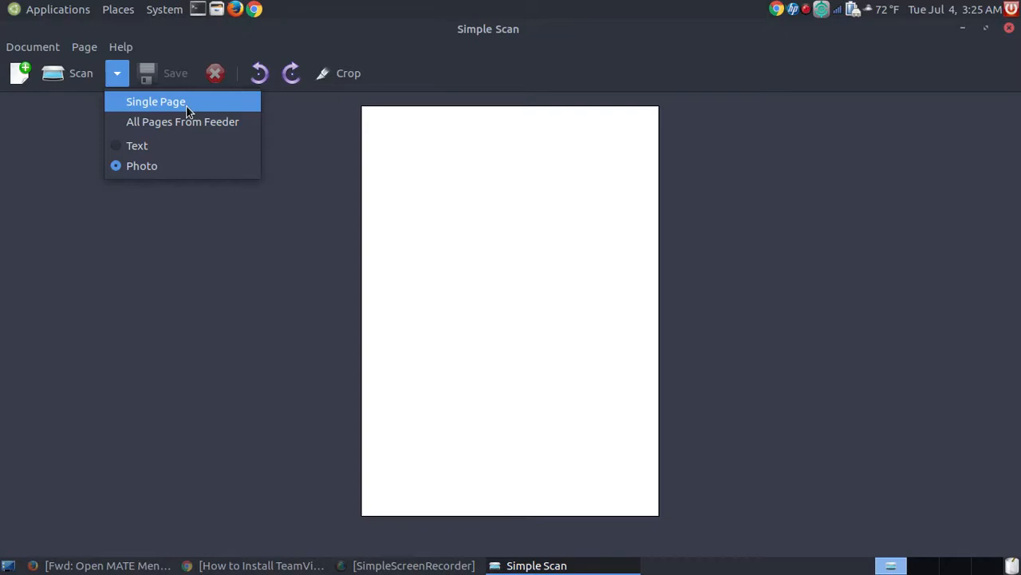
{"action": "mouse_move", "coordinate": [200, 122]}
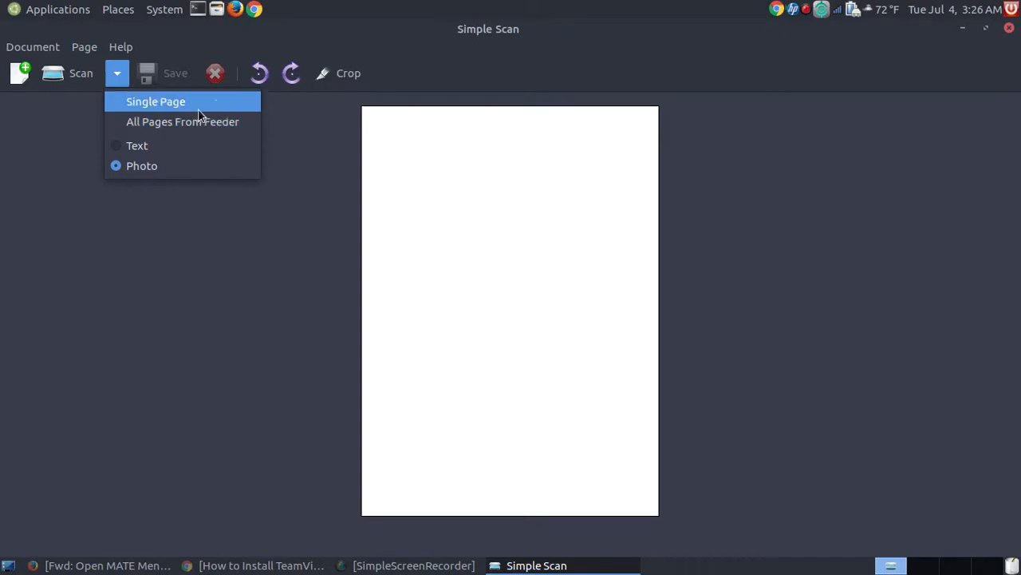
{"action": "mouse_move", "coordinate": [319, 43]}
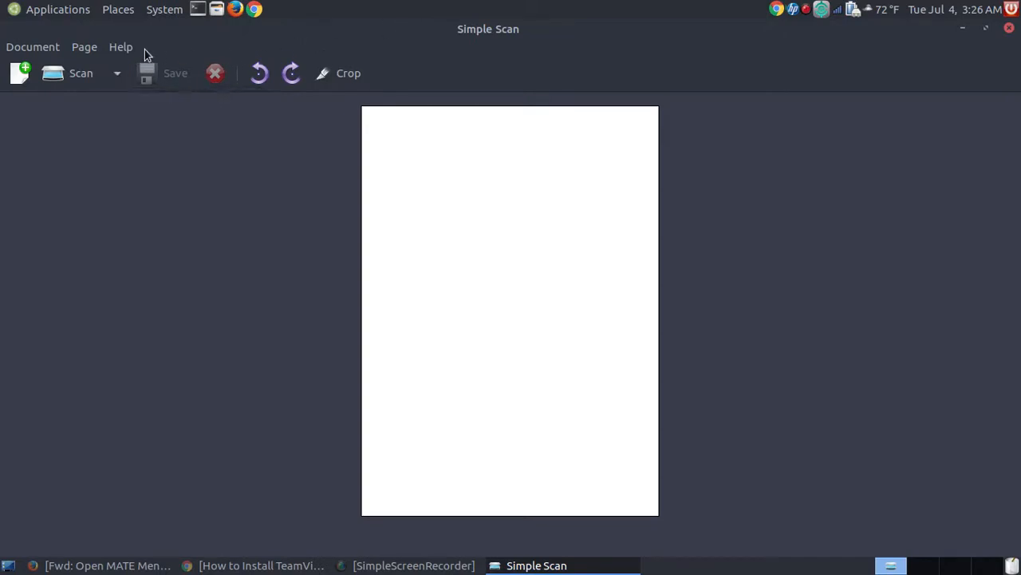
{"action": "mouse_move", "coordinate": [68, 73]}
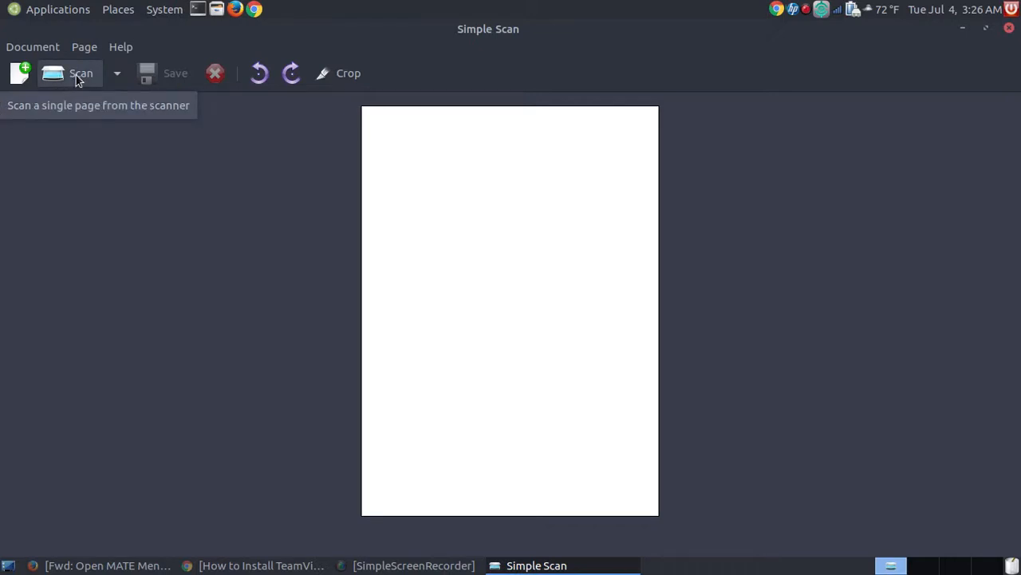
- Scan a single page to capture the BUDK catalog cover
{"action": "left_click", "coordinate": [80, 72]}
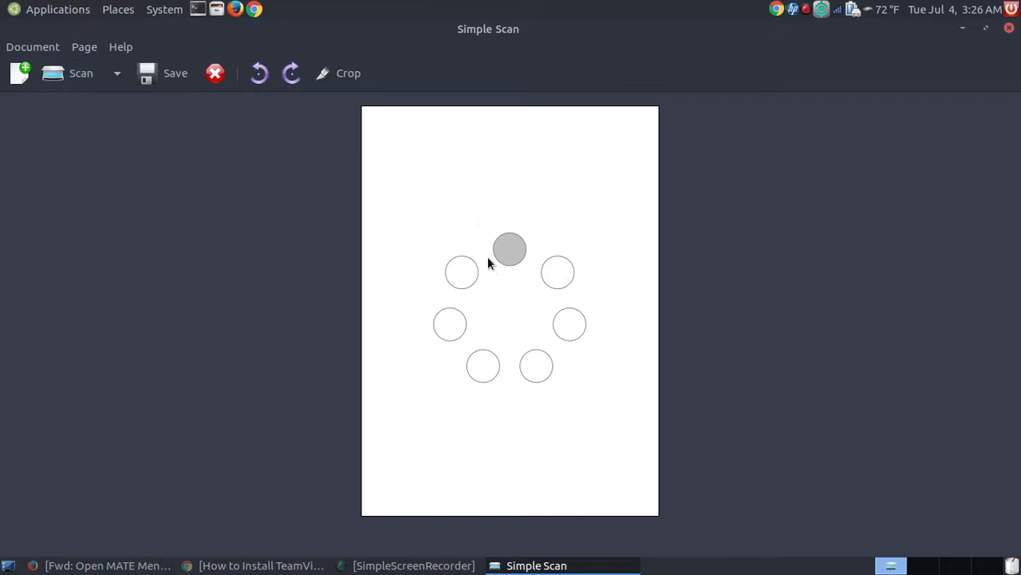
{"action": "mouse_move", "coordinate": [810, 243]}
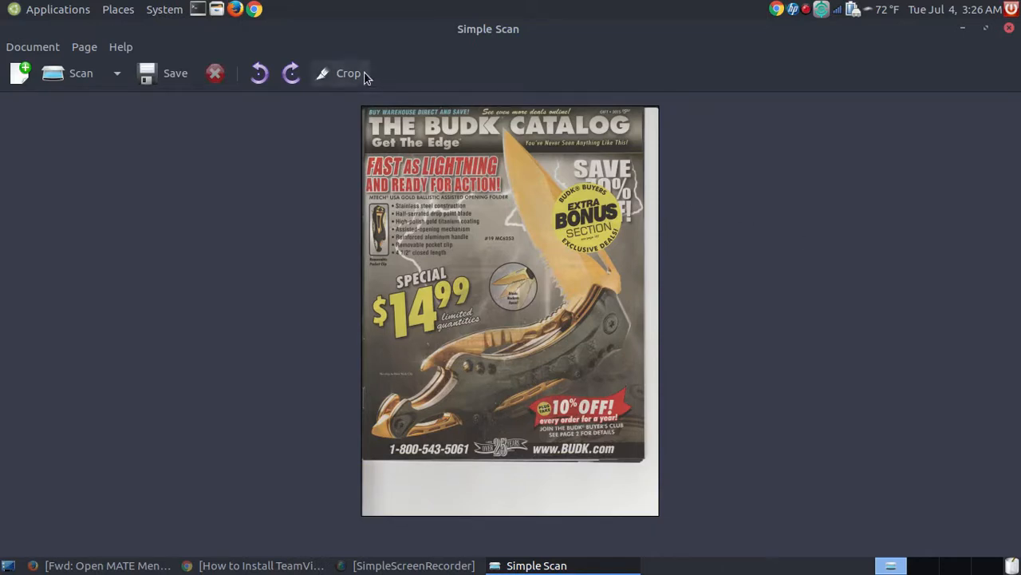
{"action": "mouse_move", "coordinate": [347, 73]}
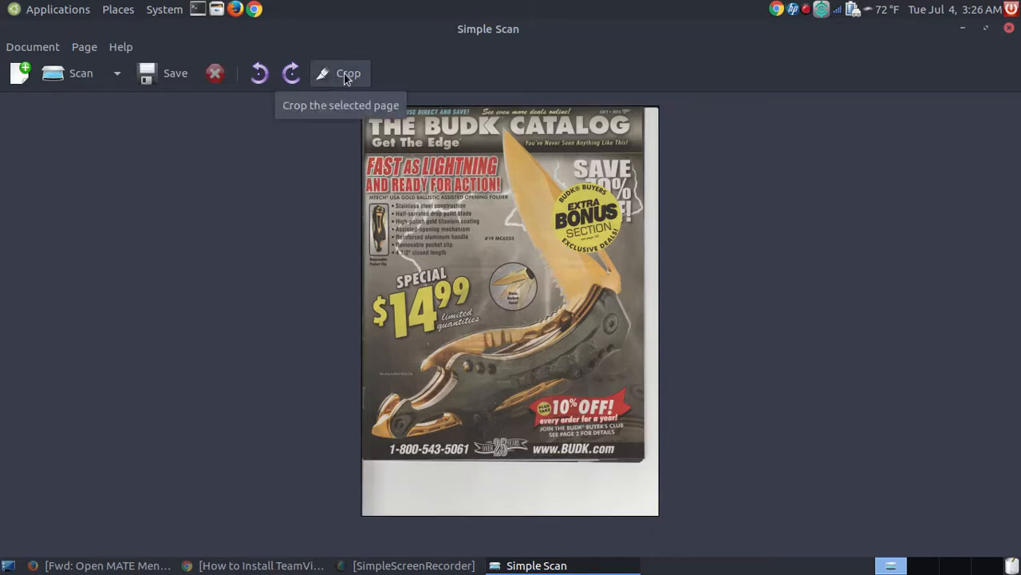
- Crop the scan to the cover's right edge and just below the phone number line
{"action": "left_click", "coordinate": [348, 72]}
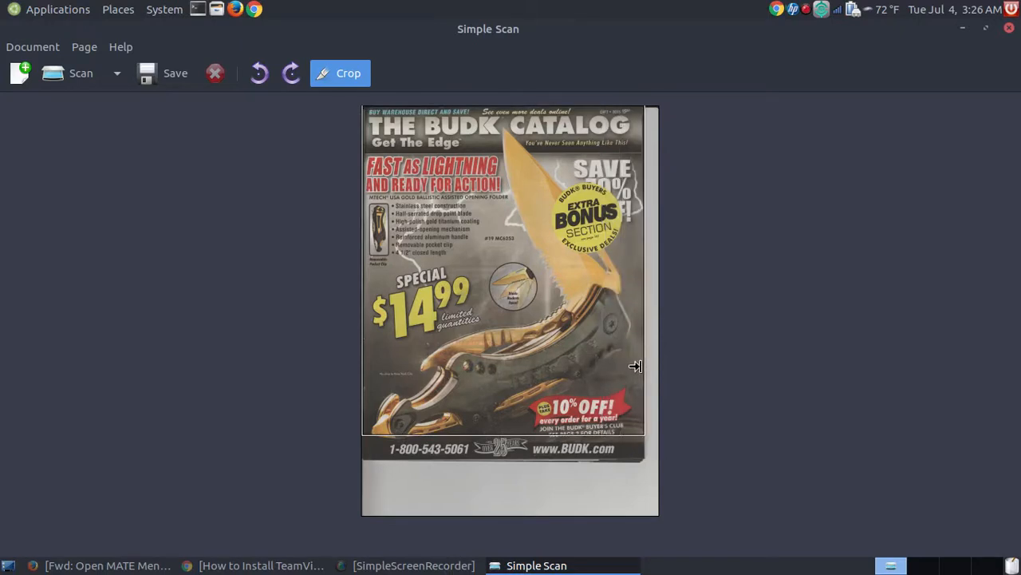
{"action": "left_click_drag", "start_coordinate": [644, 366], "coordinate": [638, 369]}
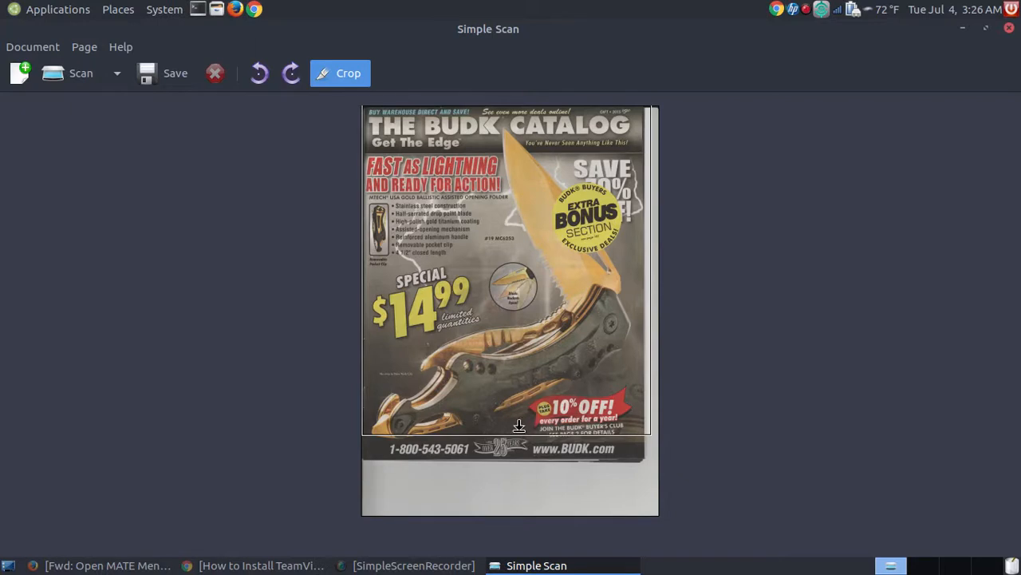
{"action": "left_click_drag", "start_coordinate": [519, 426], "coordinate": [519, 456]}
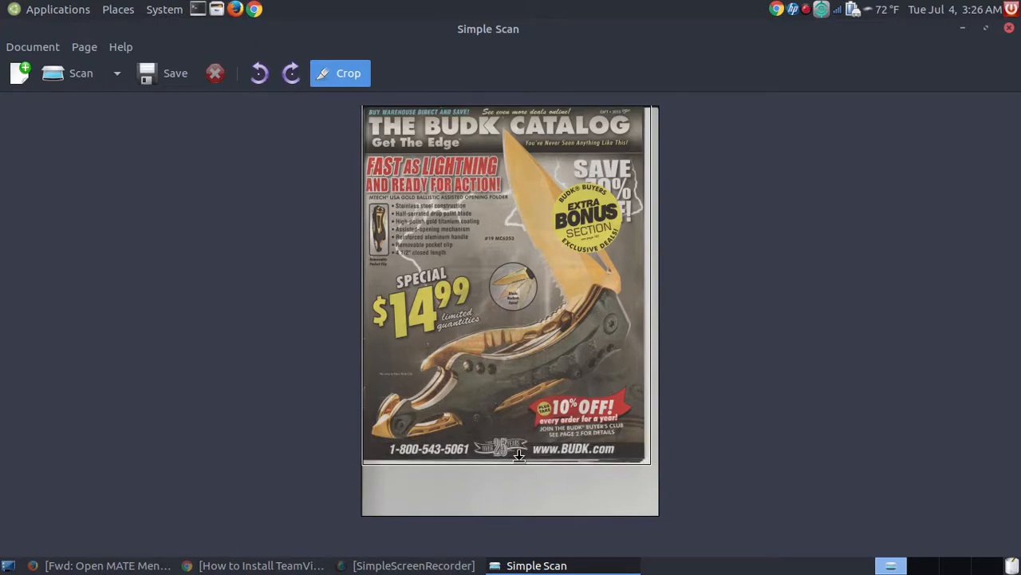
{"action": "mouse_move", "coordinate": [786, 391]}
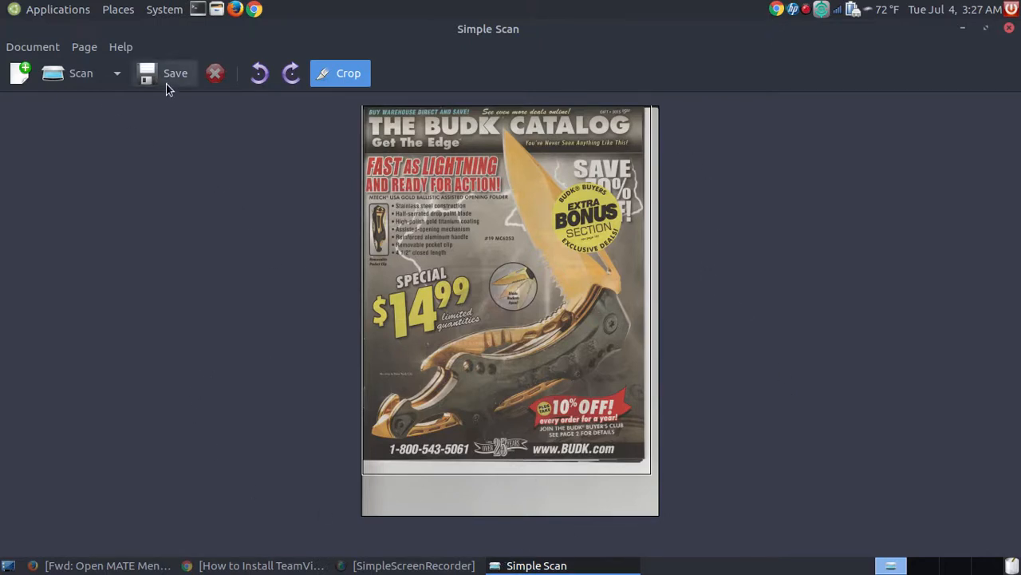
- Rename the scan from 'Scanned Document' to 'Scanned Test File' in Pictures/Scanned Files
{"action": "left_click", "coordinate": [175, 73]}
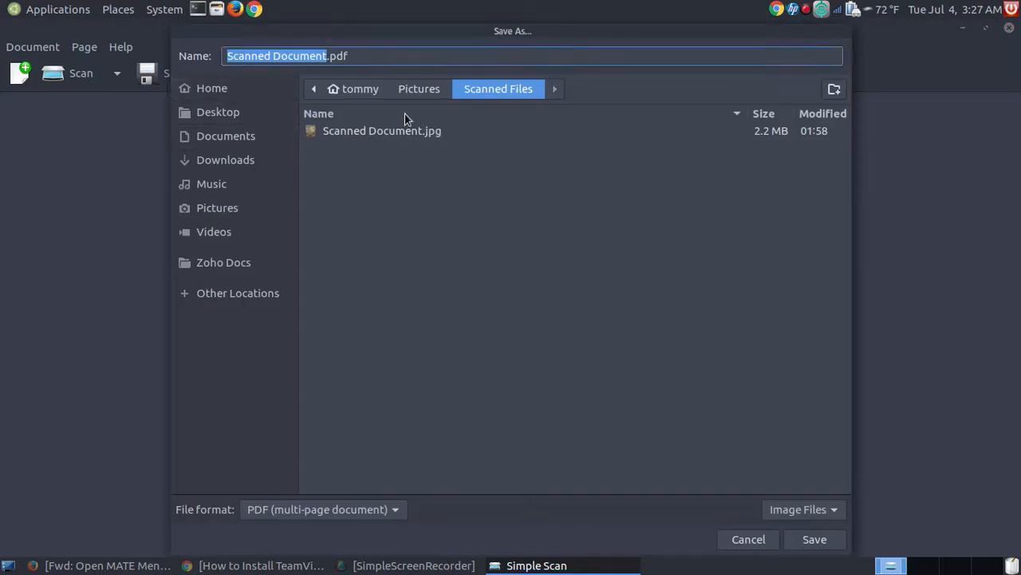
{"action": "mouse_move", "coordinate": [515, 106]}
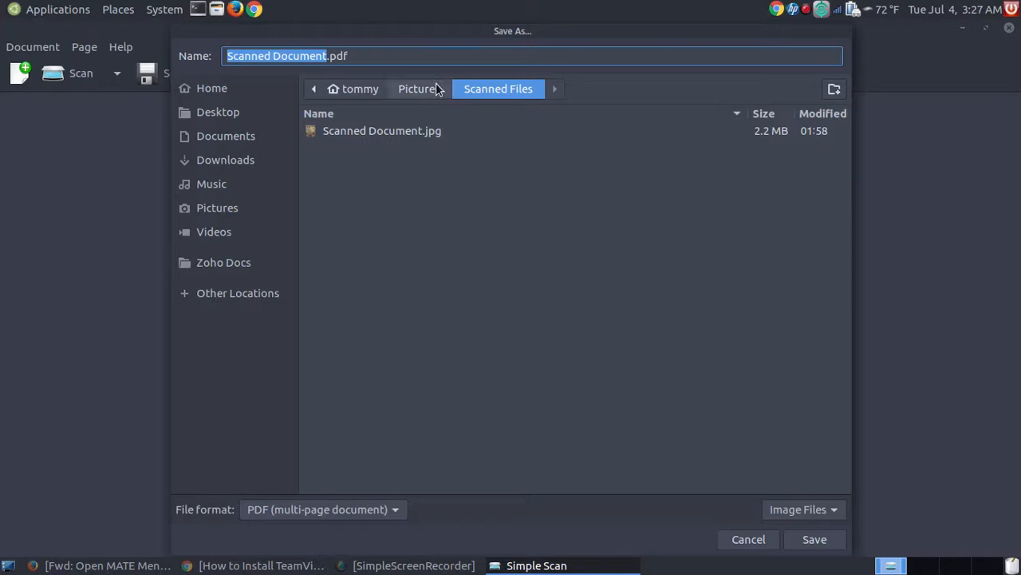
{"action": "mouse_move", "coordinate": [217, 207]}
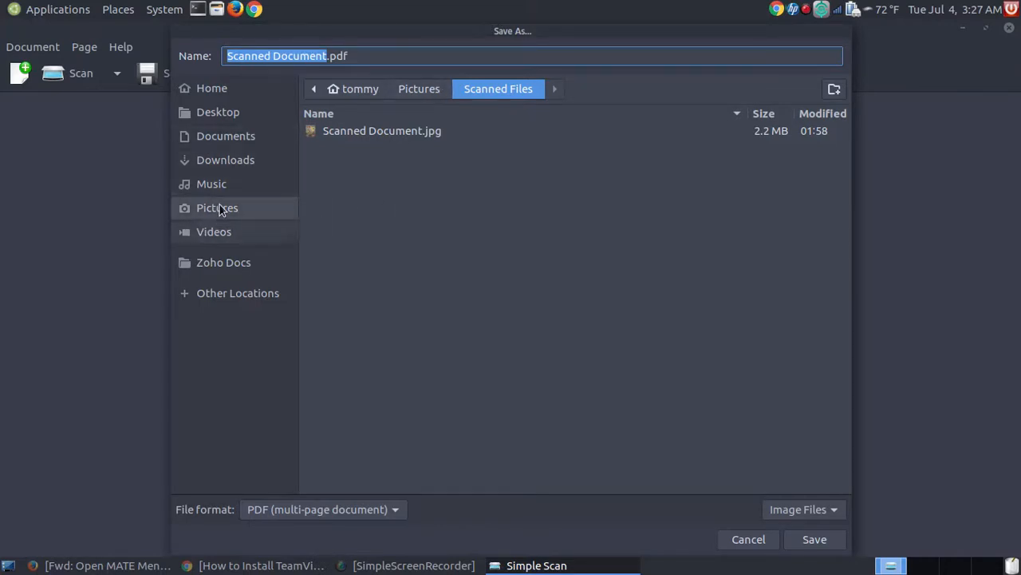
{"action": "mouse_move", "coordinate": [571, 279]}
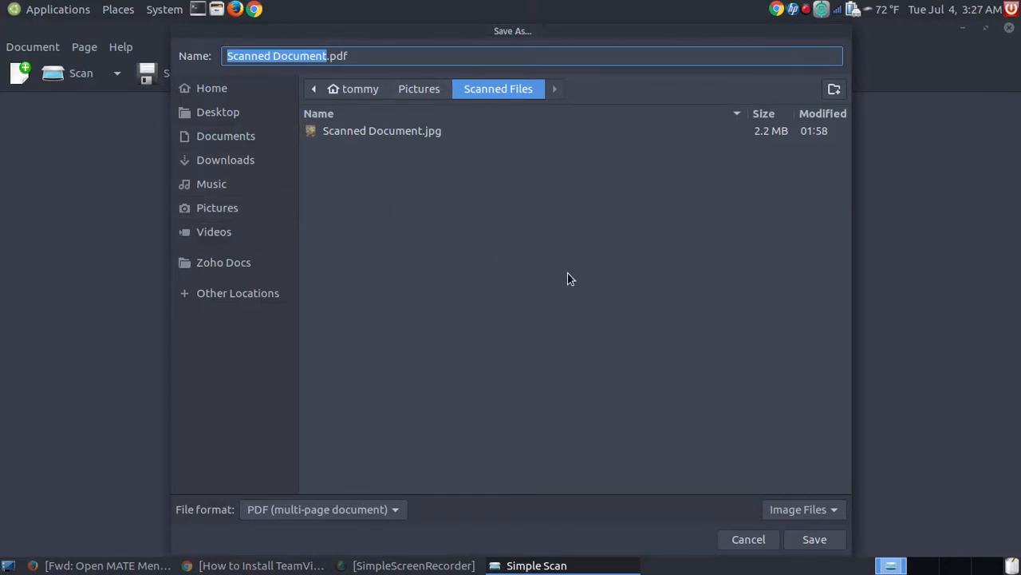
{"action": "mouse_move", "coordinate": [834, 88]}
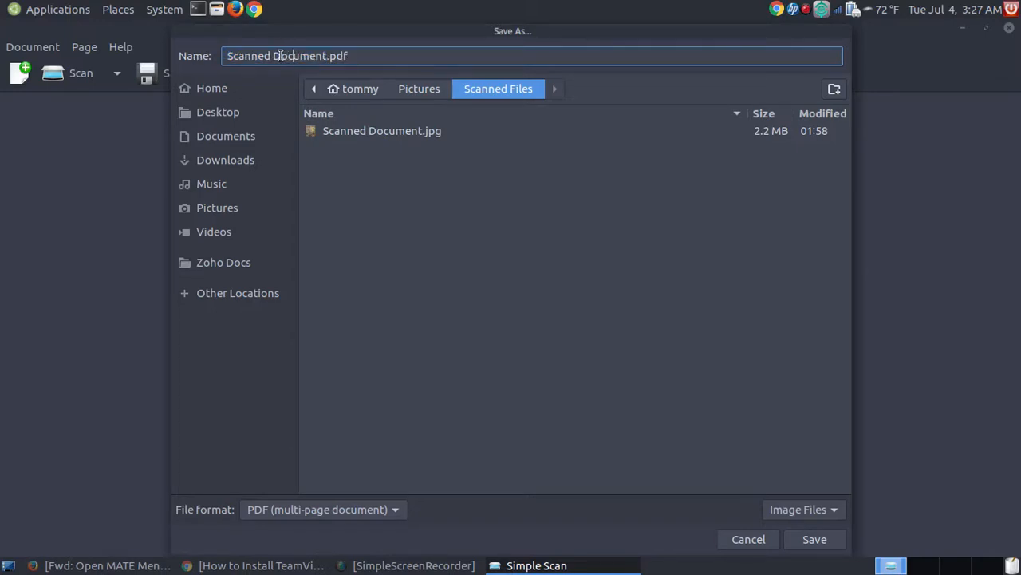
{"action": "double_click", "coordinate": [301, 56]}
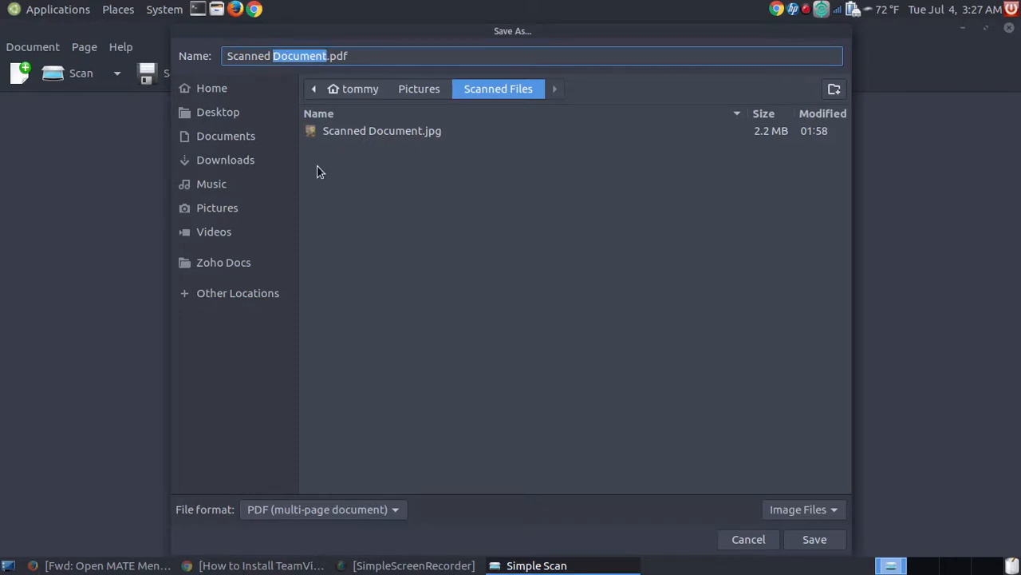
{"action": "type", "text": "Test F"}
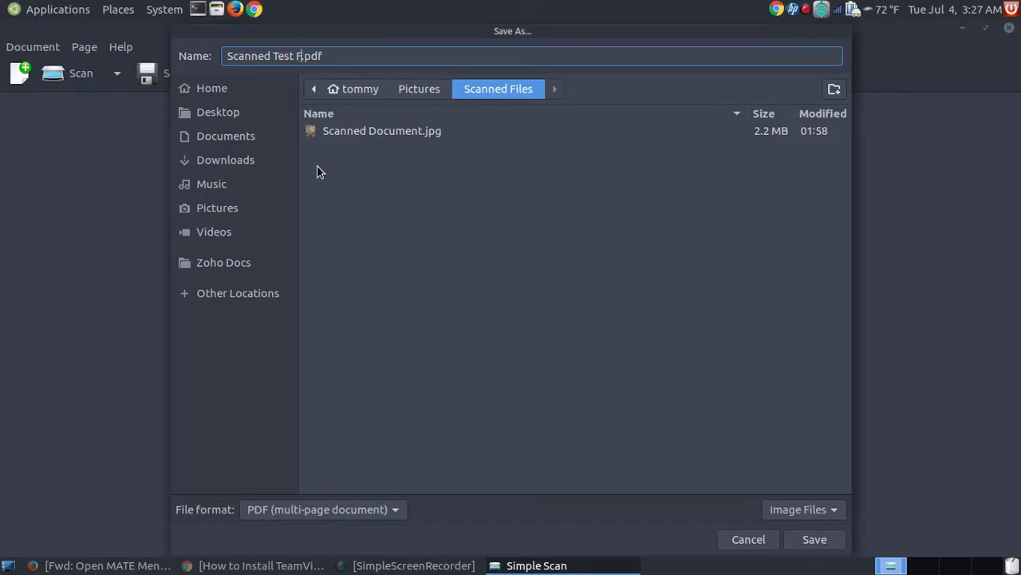
{"action": "type", "text": "ile"}
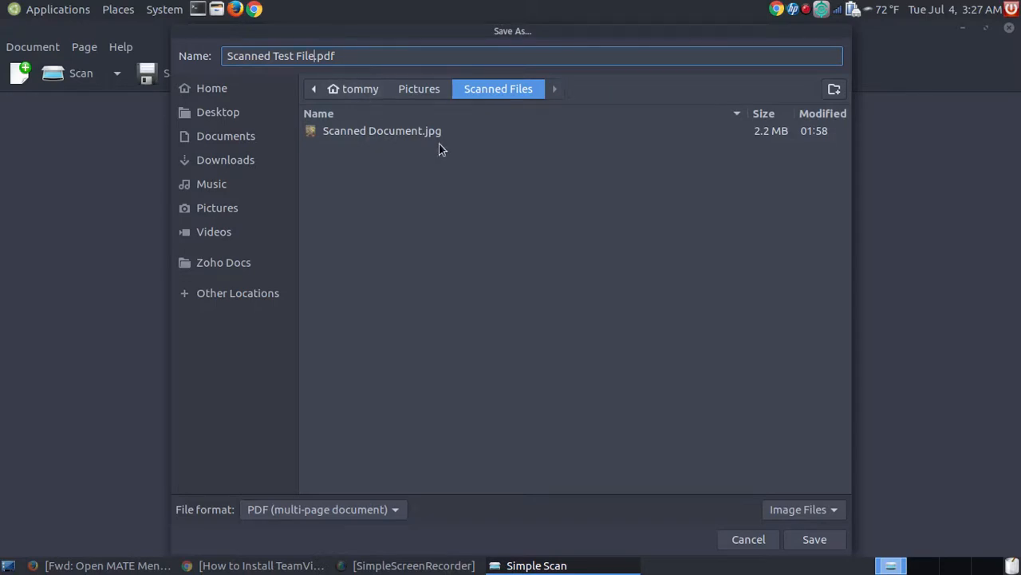
{"action": "mouse_move", "coordinate": [387, 465]}
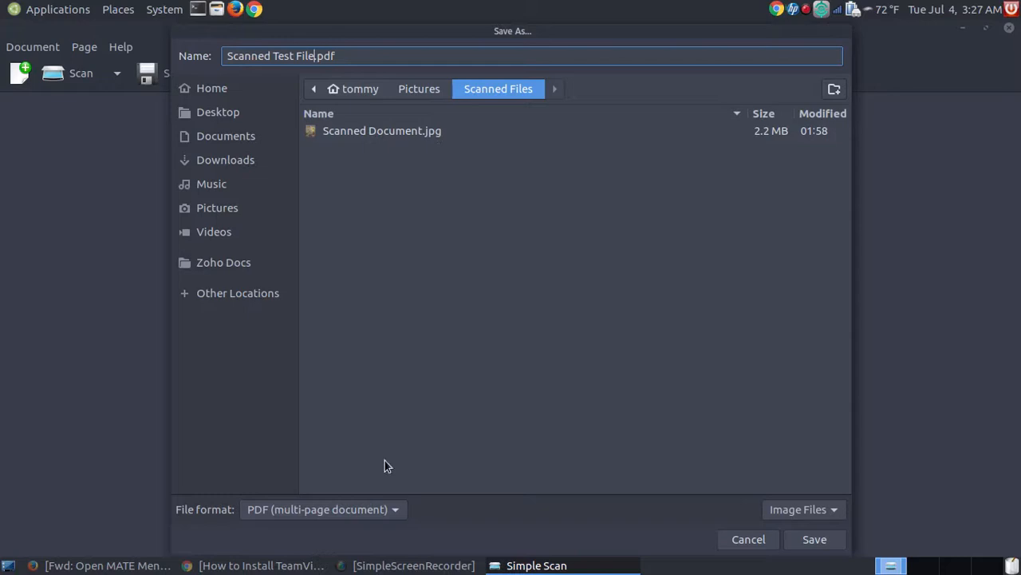
- Set the file format to JPEG (compressed) and save 'Scanned Test File.jpg'
{"action": "left_click", "coordinate": [322, 509]}
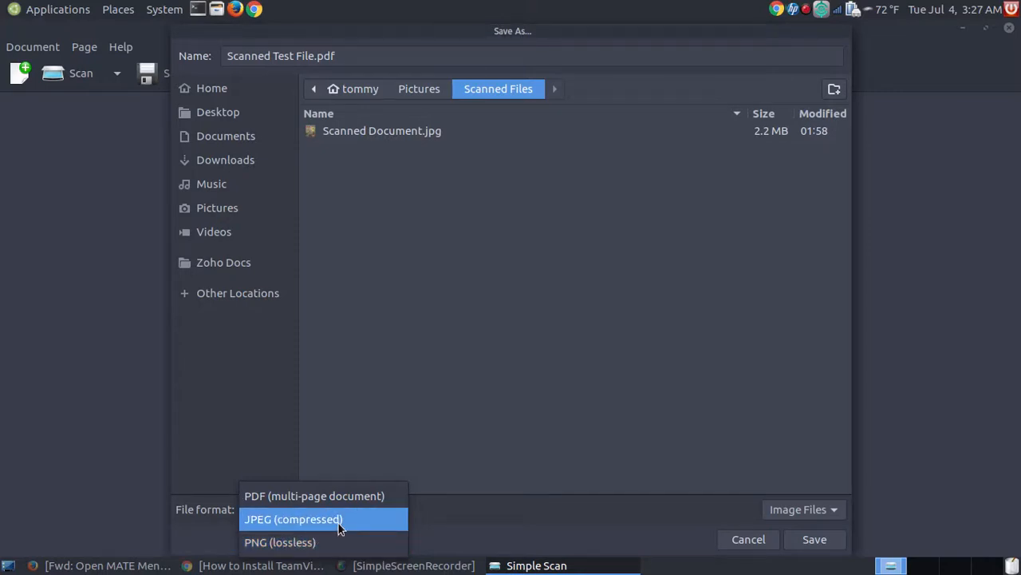
{"action": "left_click", "coordinate": [293, 518]}
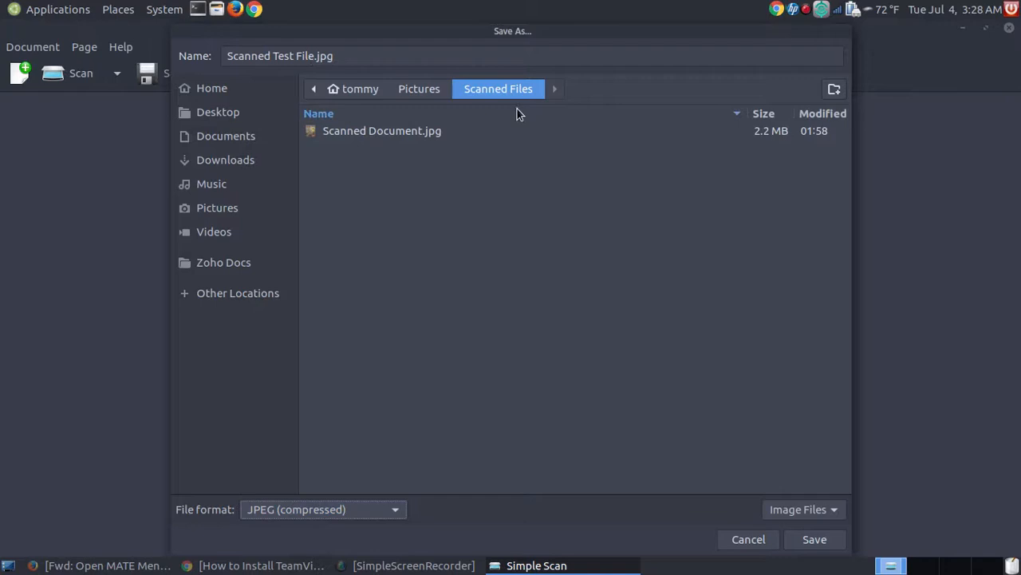
{"action": "mouse_move", "coordinate": [815, 538]}
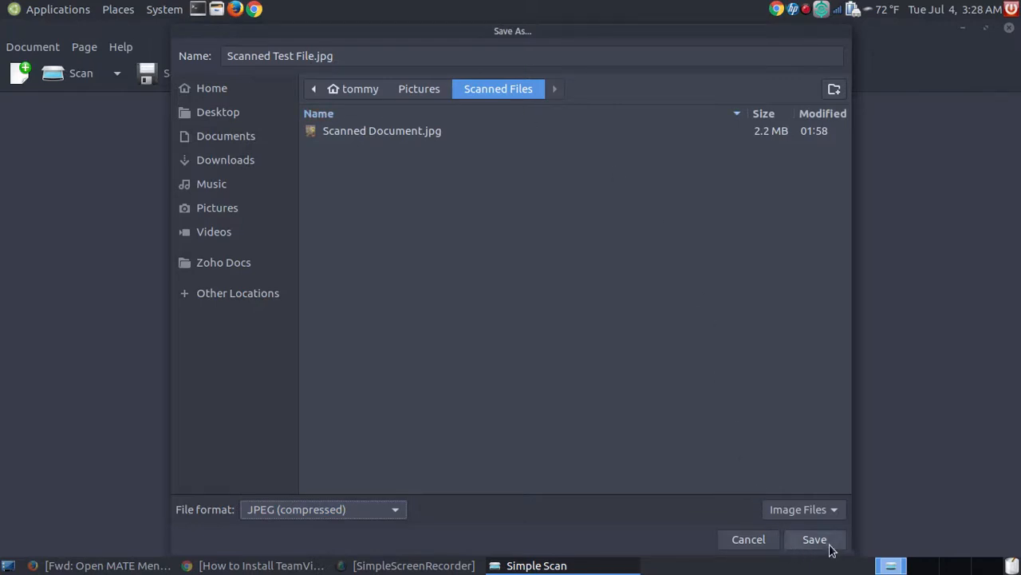
{"action": "left_click", "coordinate": [814, 539]}
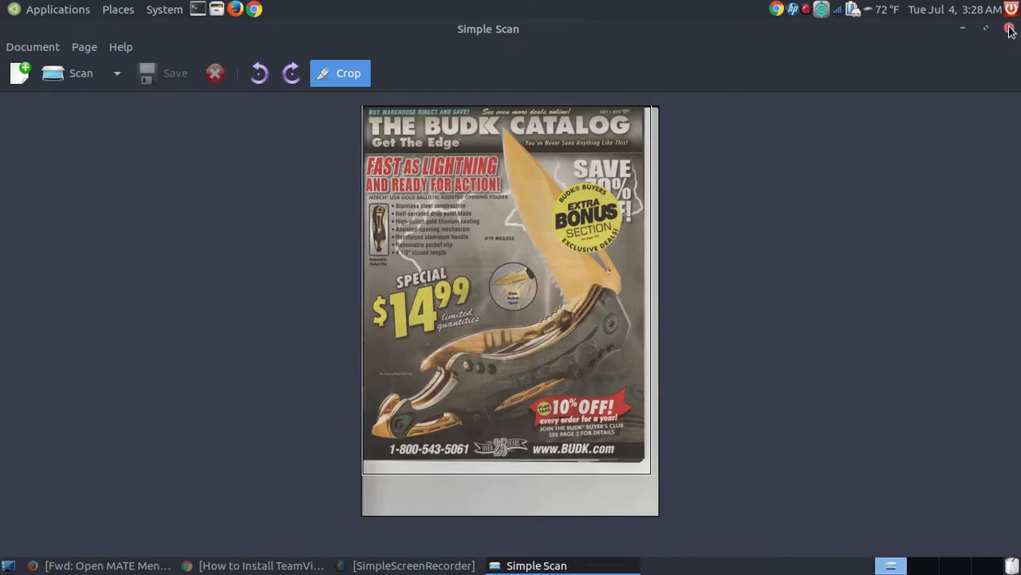
- Close Simple Scan, trash Scanned Document.jpg in Caja, and preview Scanned Test File.jpg maximized
{"action": "left_click", "coordinate": [1010, 29]}
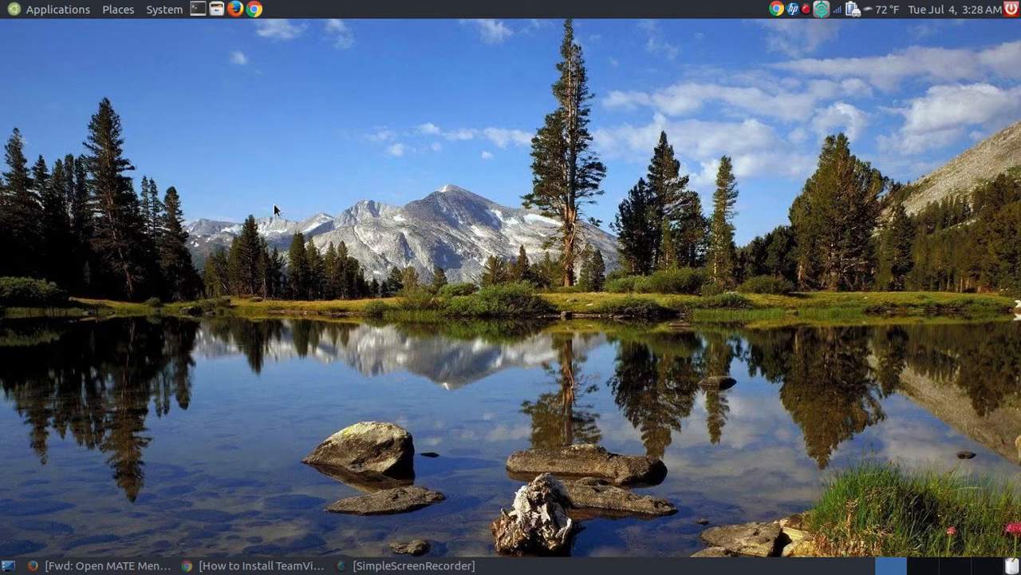
{"action": "mouse_move", "coordinate": [214, 10]}
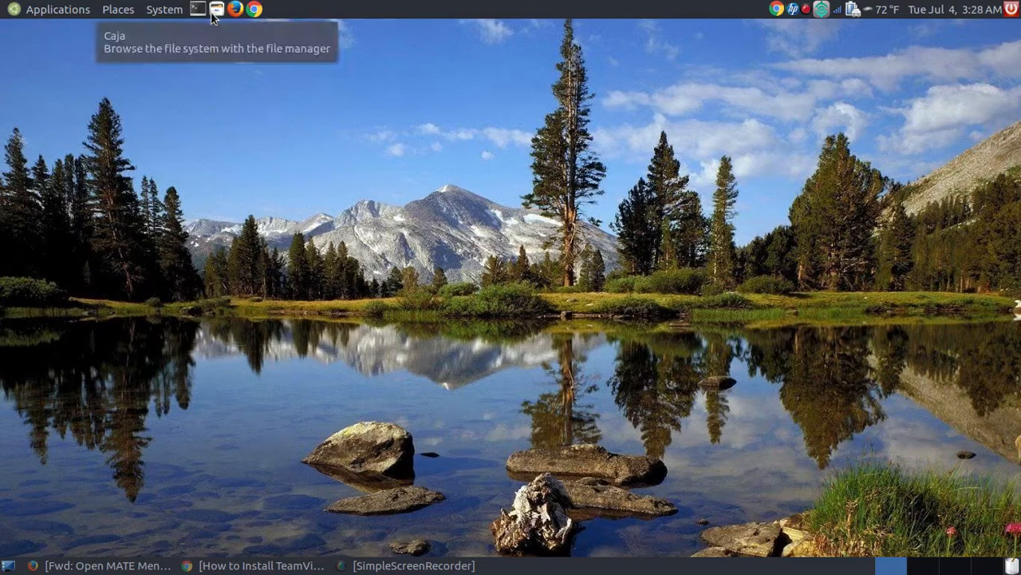
{"action": "left_click", "coordinate": [214, 9]}
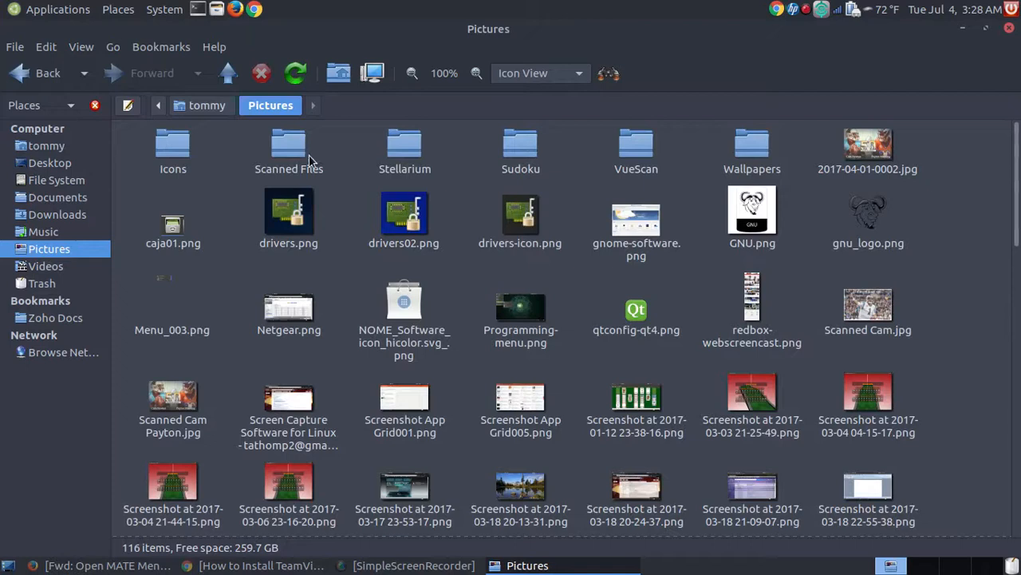
{"action": "double_click", "coordinate": [288, 148]}
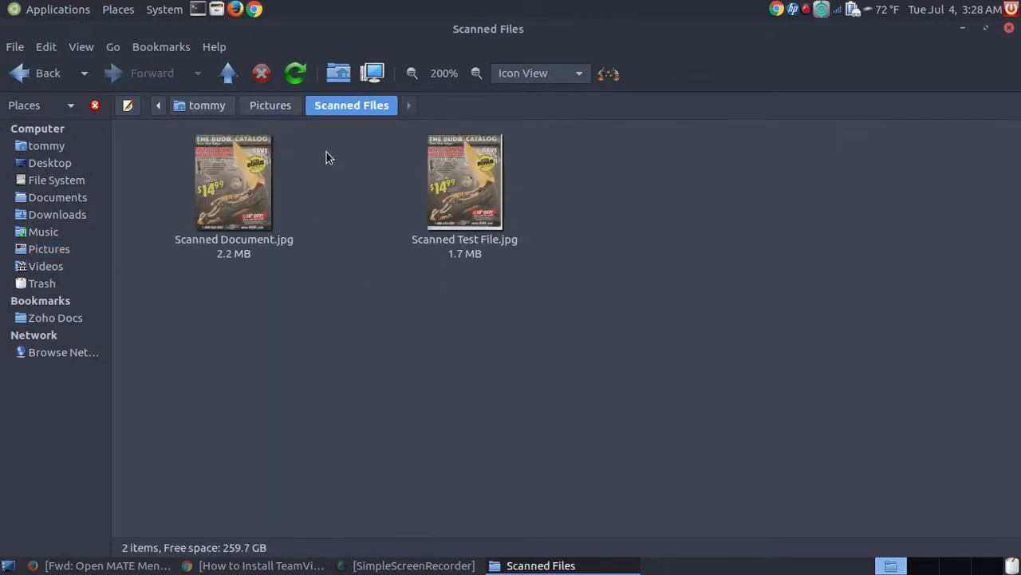
{"action": "left_click", "coordinate": [233, 182]}
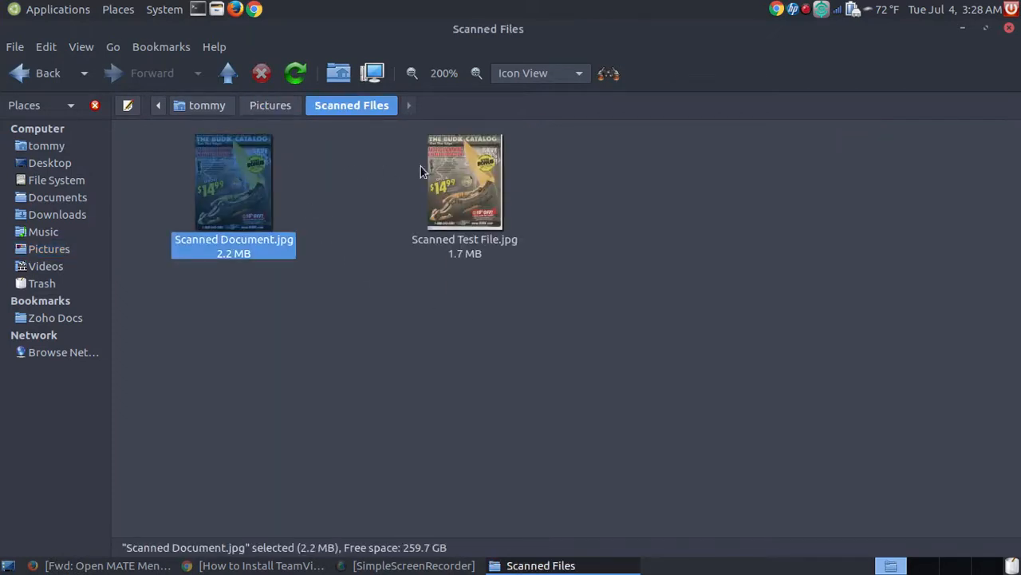
{"action": "right_click", "coordinate": [233, 181]}
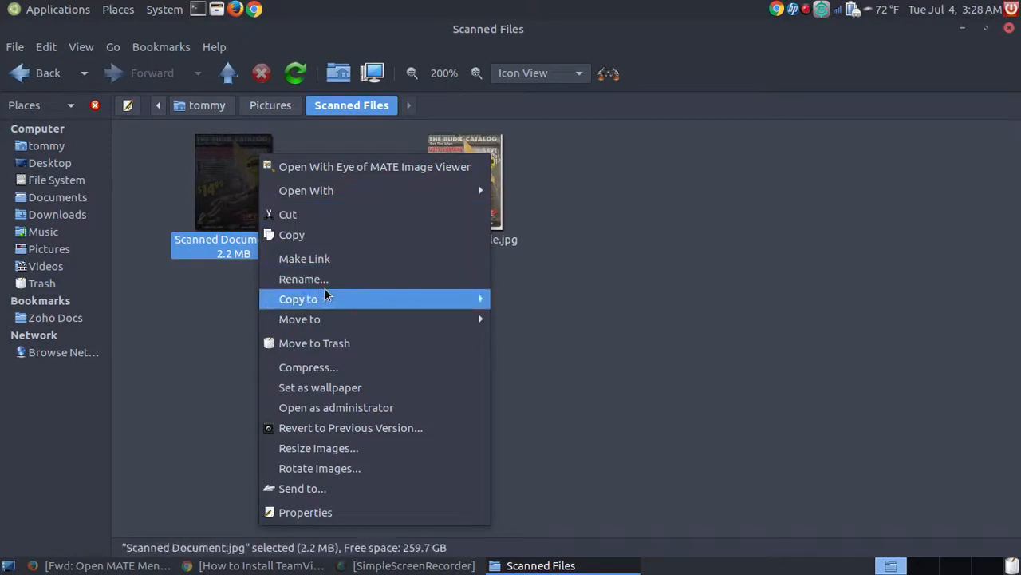
{"action": "mouse_move", "coordinate": [333, 298]}
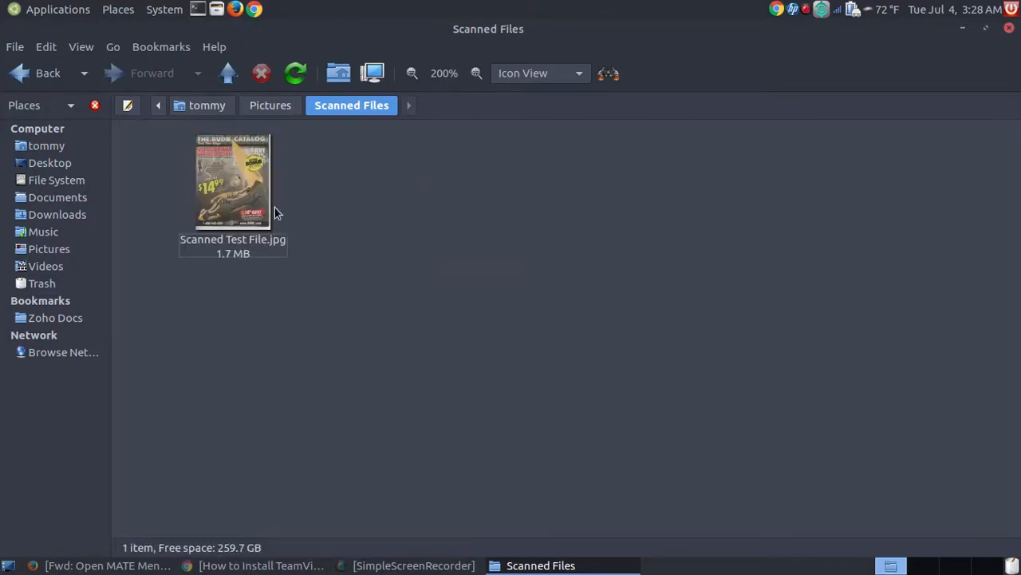
{"action": "double_click", "coordinate": [232, 182]}
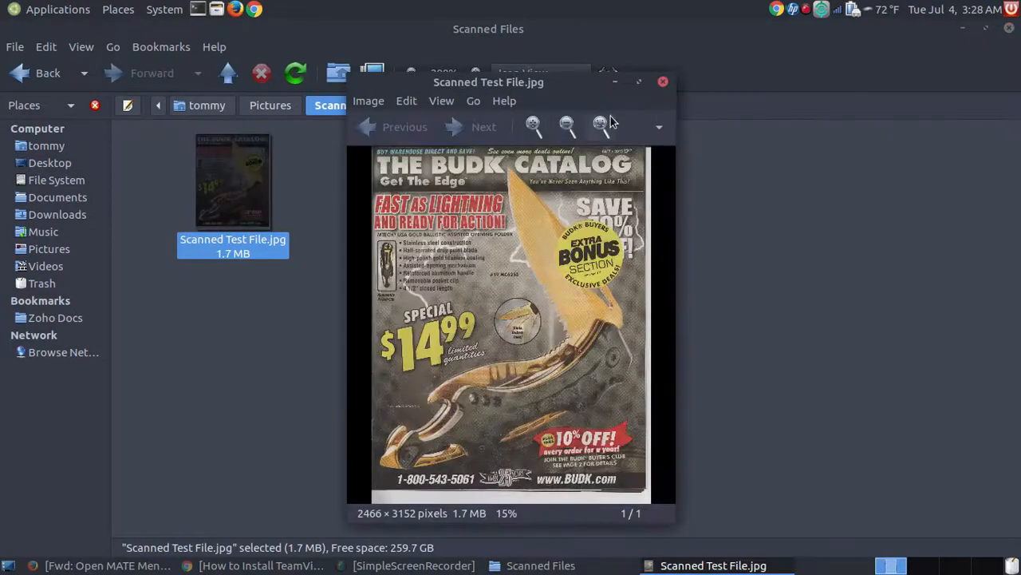
{"action": "left_click", "coordinate": [638, 82]}
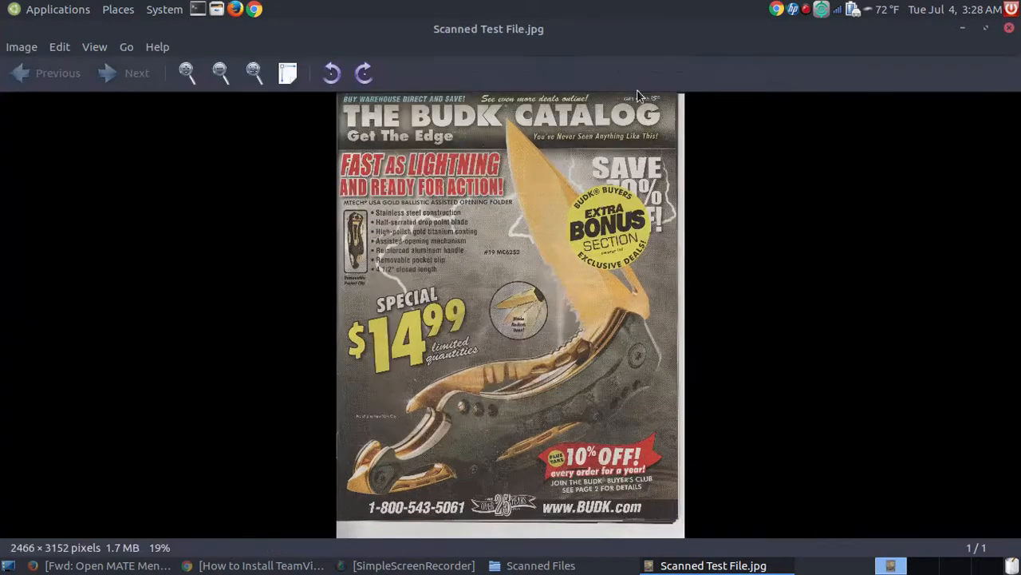
{"action": "mouse_move", "coordinate": [495, 247]}
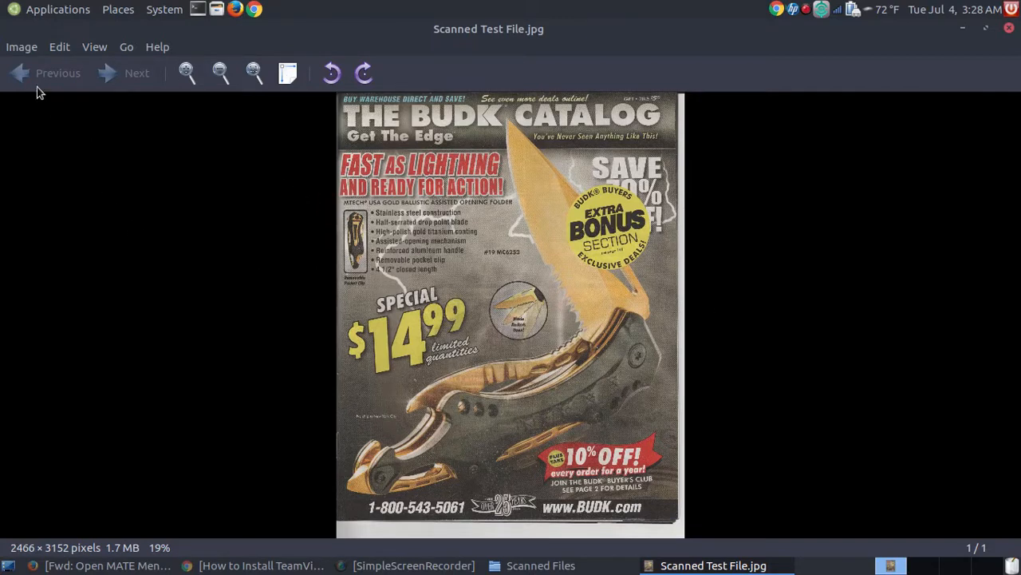
{"action": "mouse_move", "coordinate": [137, 76]}
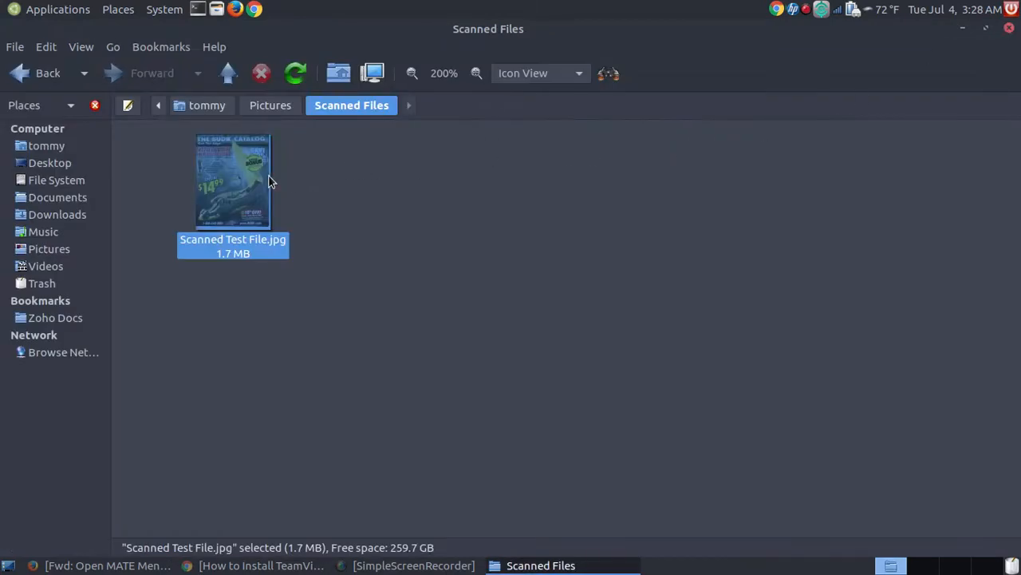
- Open Scanned Test File.jpg with gThumb Image Viewer via Open With
{"action": "right_click", "coordinate": [232, 180]}
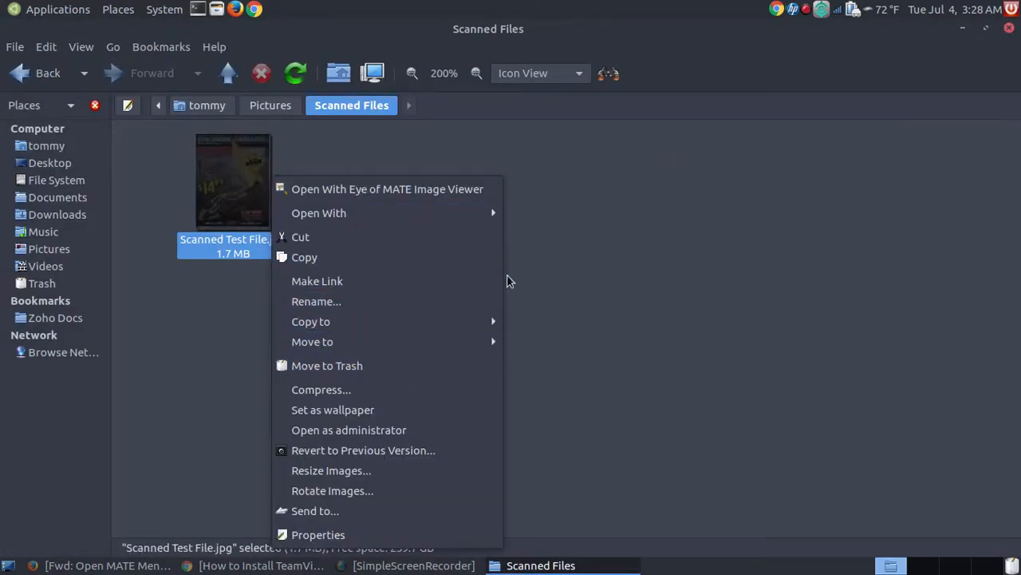
{"action": "mouse_move", "coordinate": [319, 213]}
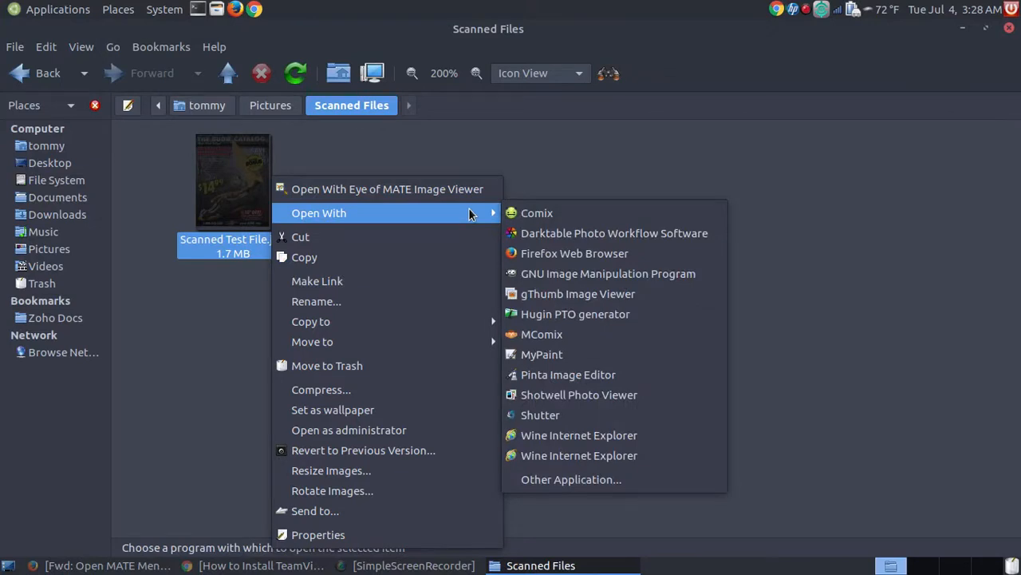
{"action": "mouse_move", "coordinate": [579, 455]}
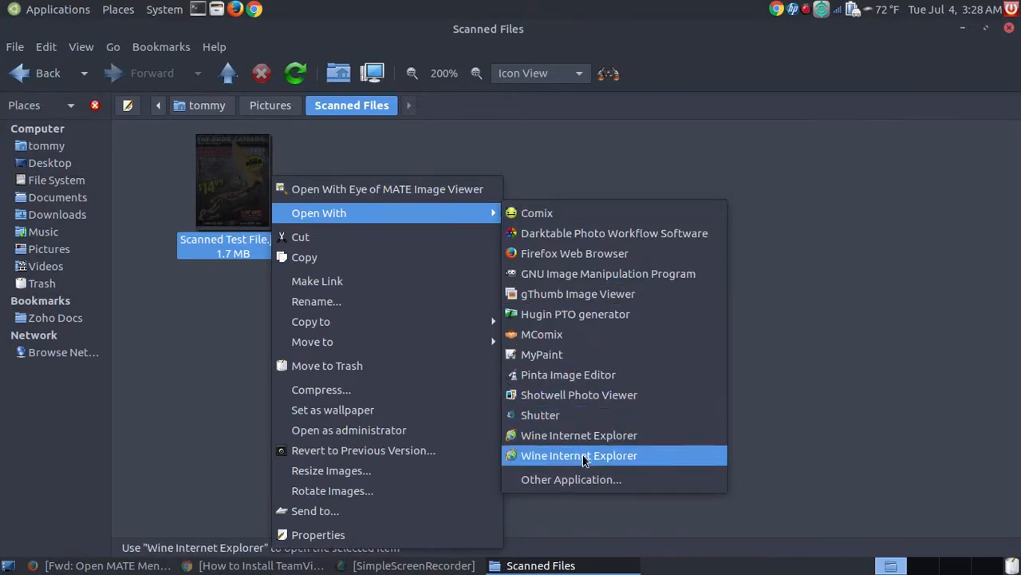
{"action": "mouse_move", "coordinate": [614, 233]}
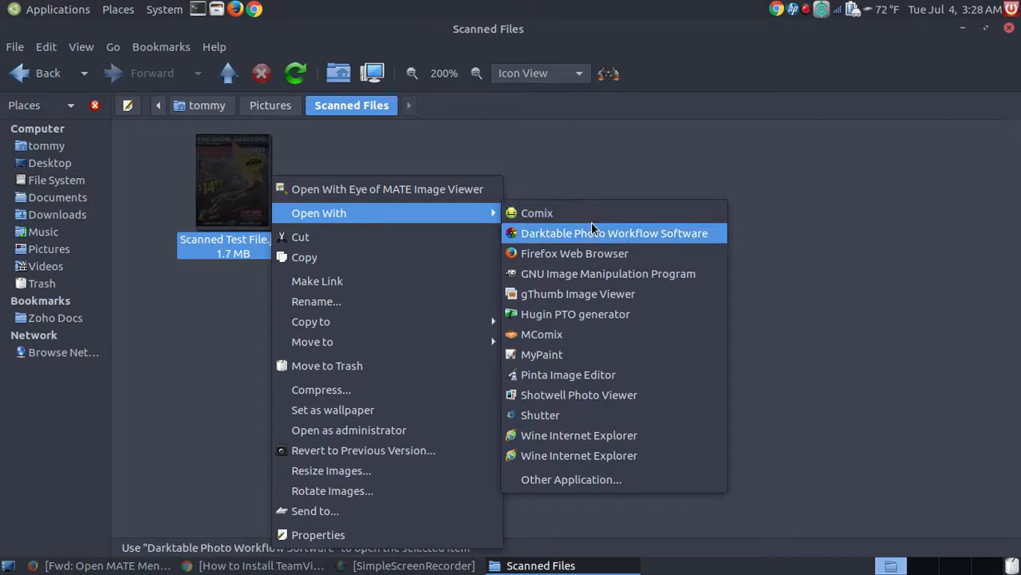
{"action": "mouse_move", "coordinate": [575, 253]}
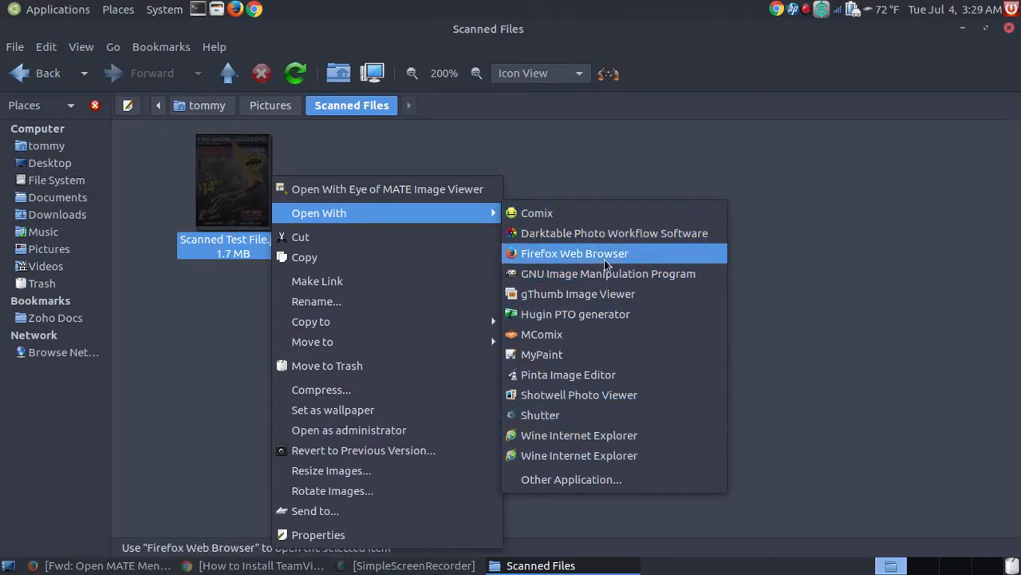
{"action": "mouse_move", "coordinate": [603, 314]}
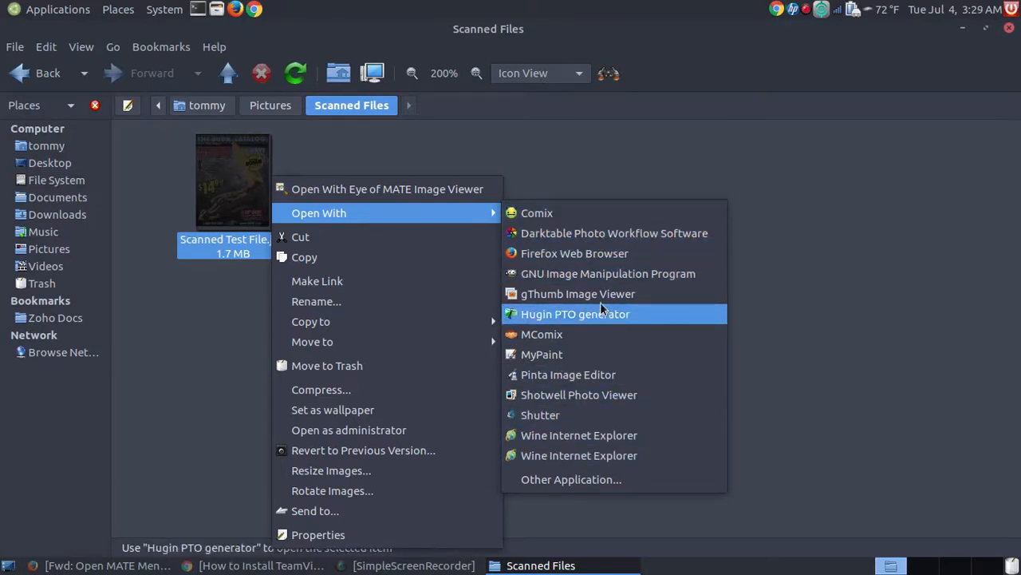
{"action": "mouse_move", "coordinate": [577, 294]}
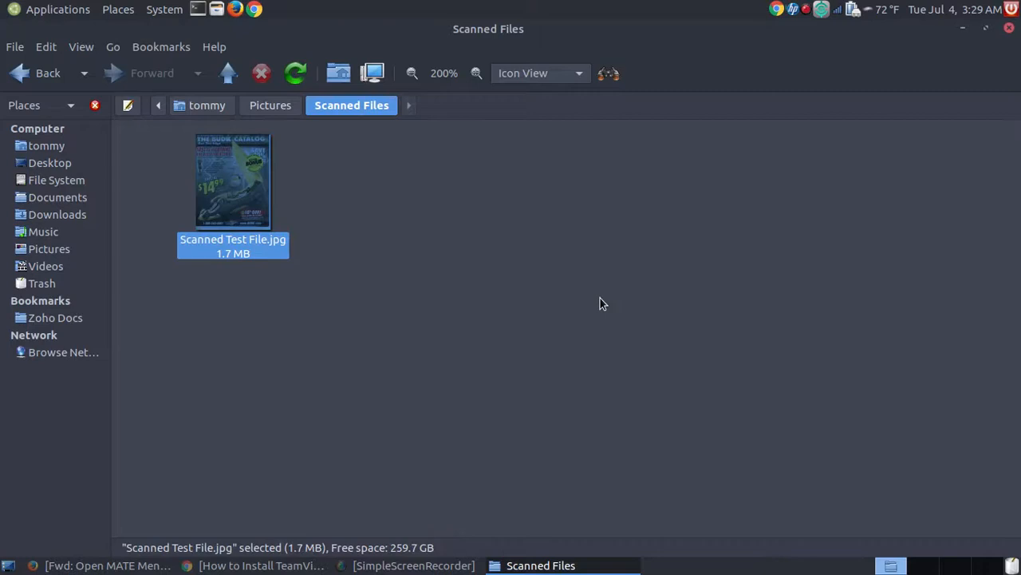
{"action": "double_click", "coordinate": [233, 180]}
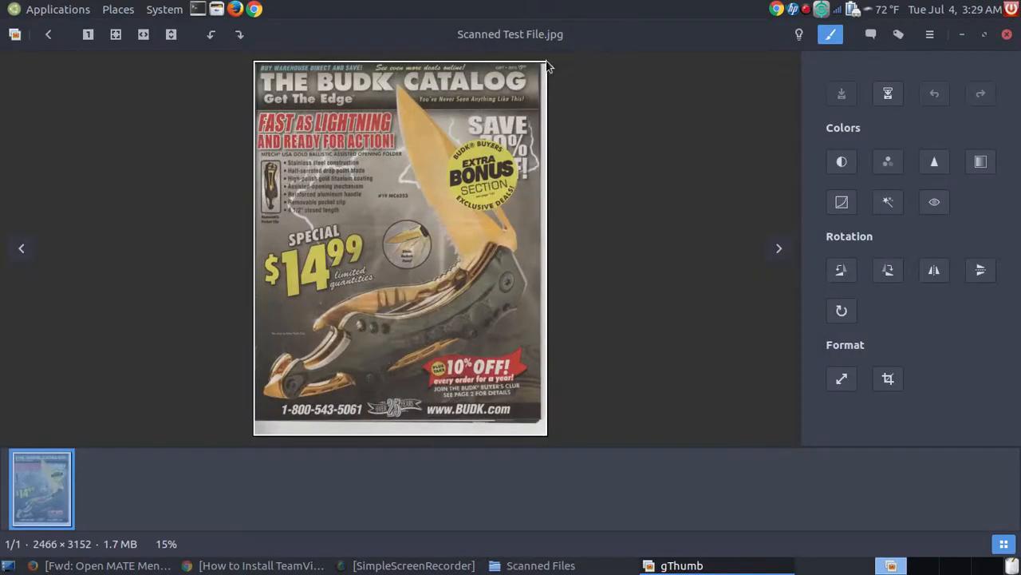
{"action": "mouse_move", "coordinate": [477, 144]}
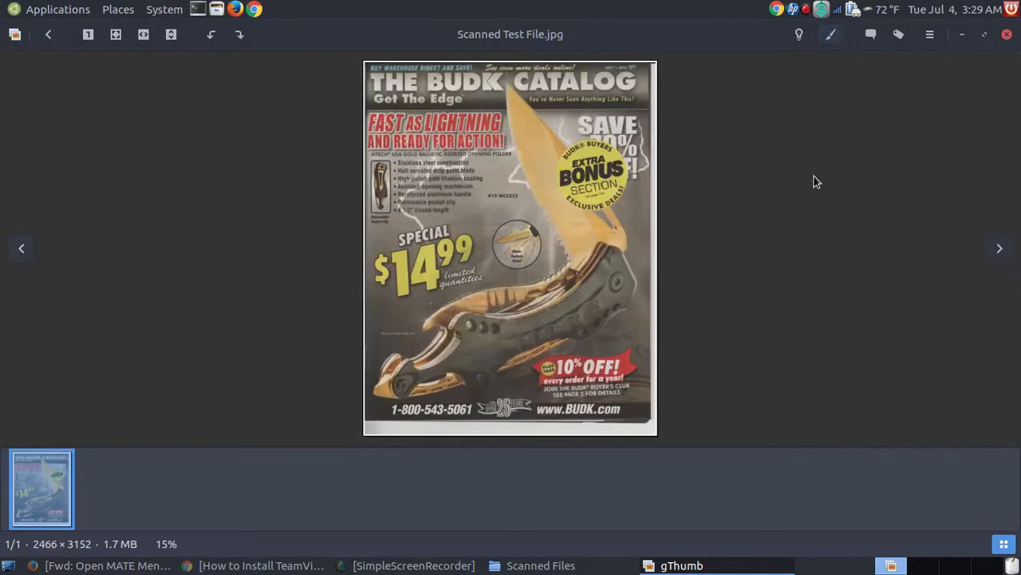
{"action": "mouse_move", "coordinate": [831, 35]}
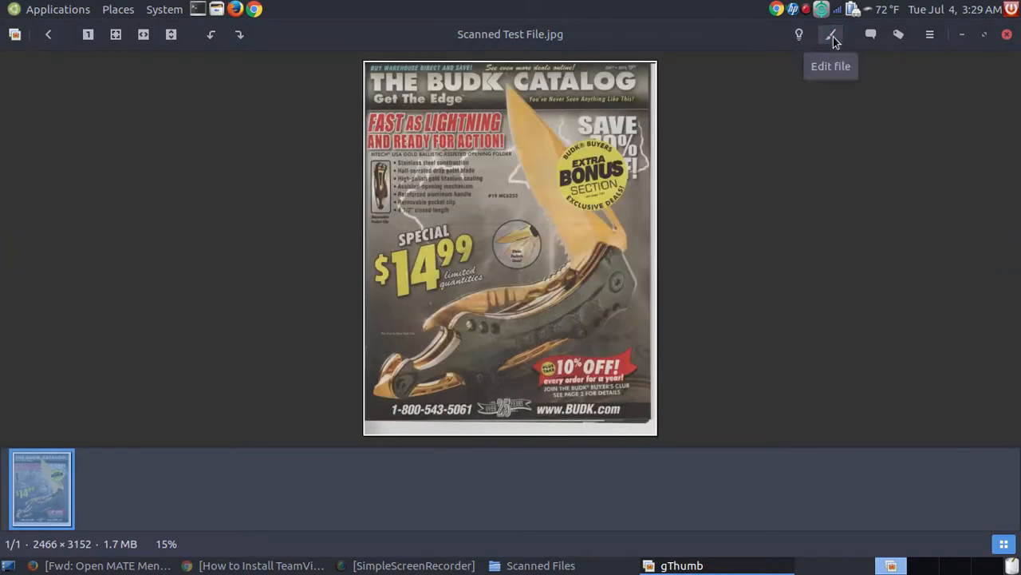
- Show gThumb's editing sidebar for Scanned Test File.jpg
{"action": "left_click", "coordinate": [831, 34]}
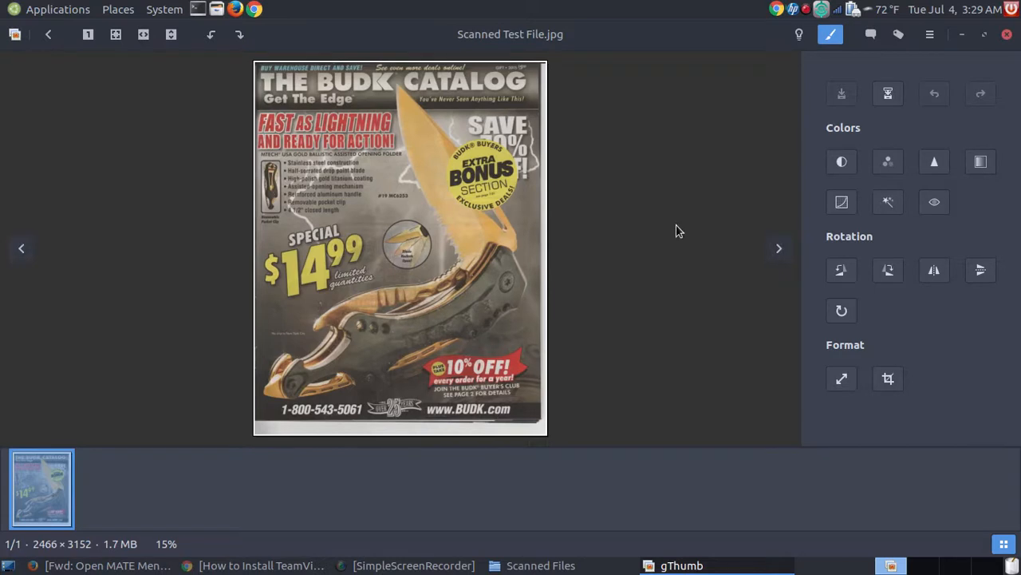
{"action": "mouse_move", "coordinate": [980, 245]}
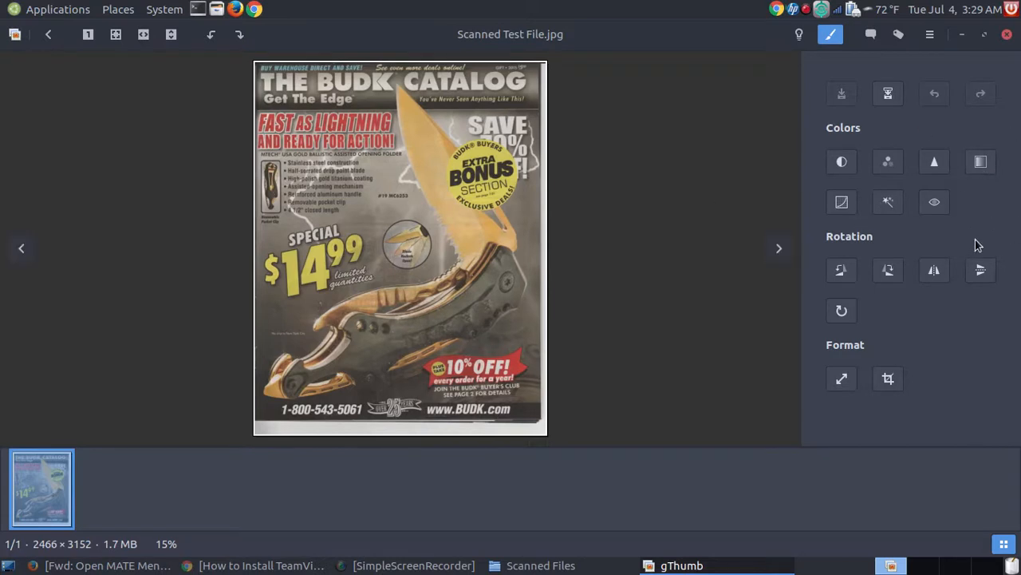
{"action": "mouse_move", "coordinate": [936, 310]}
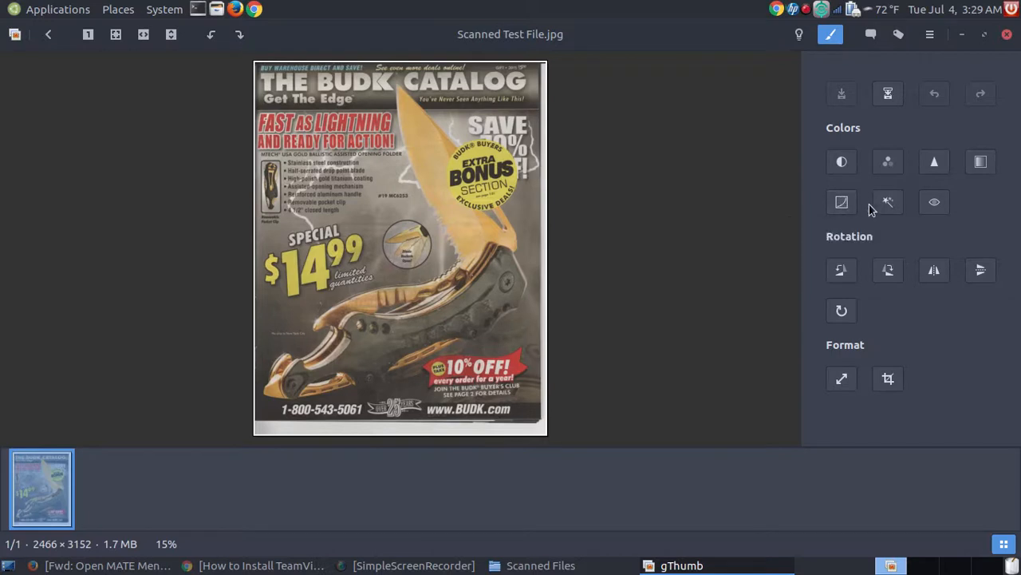
{"action": "mouse_move", "coordinate": [887, 201]}
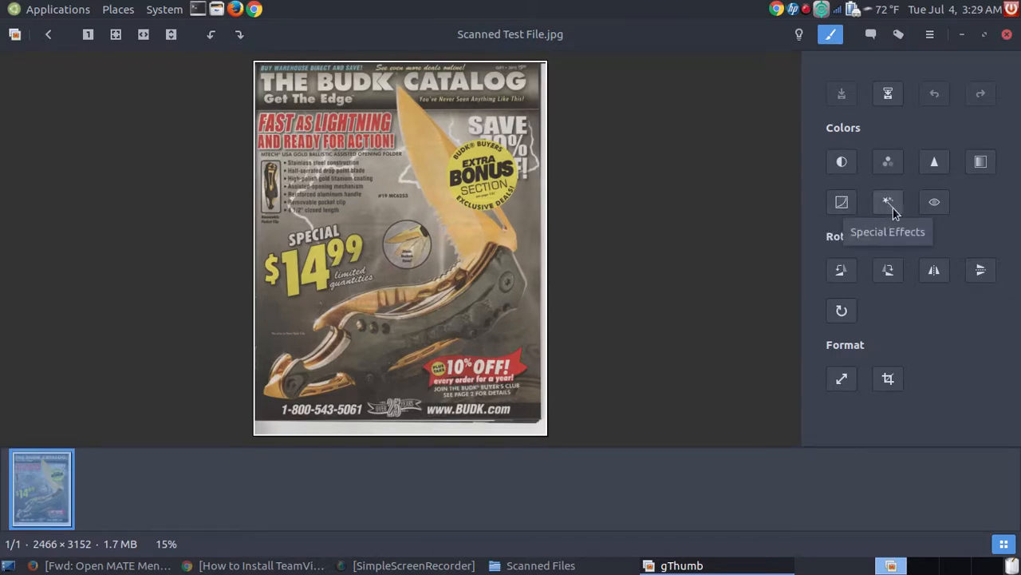
{"action": "mouse_move", "coordinate": [934, 201]}
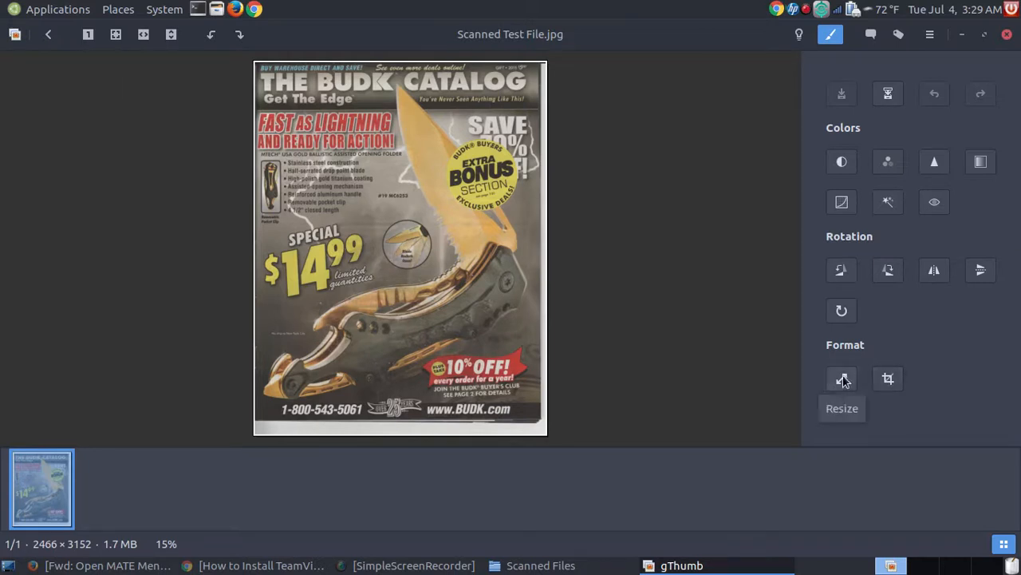
{"action": "mouse_move", "coordinate": [888, 379]}
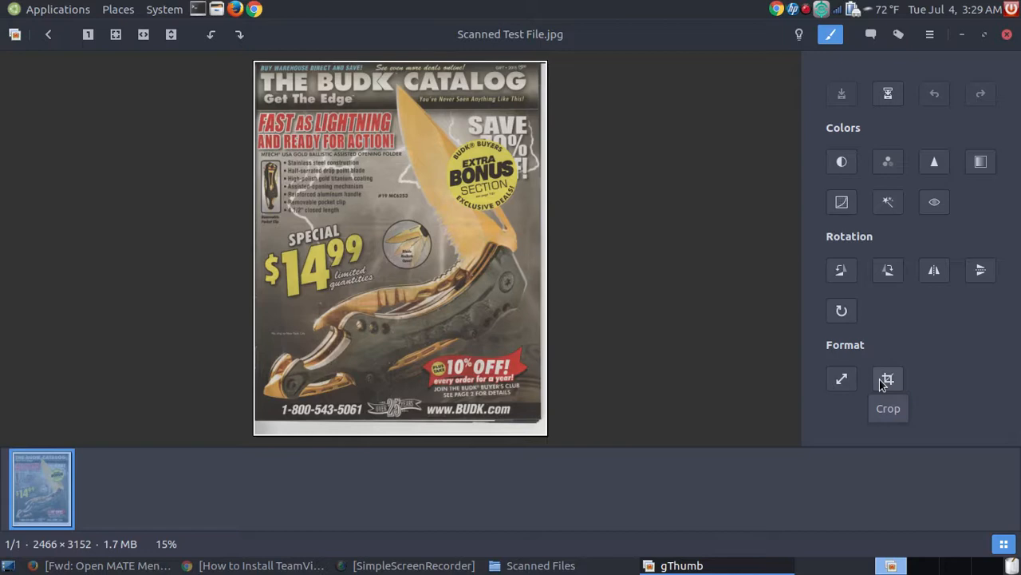
- Crop the image to the page edges at 2420 × 2974 pixels and accept
{"action": "left_click", "coordinate": [888, 378]}
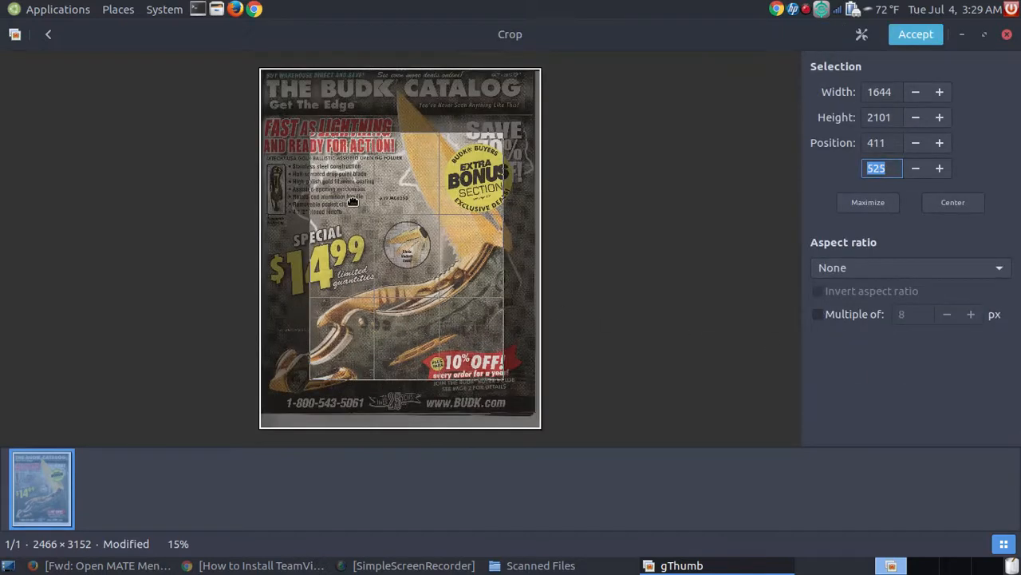
{"action": "left_click", "coordinate": [868, 202]}
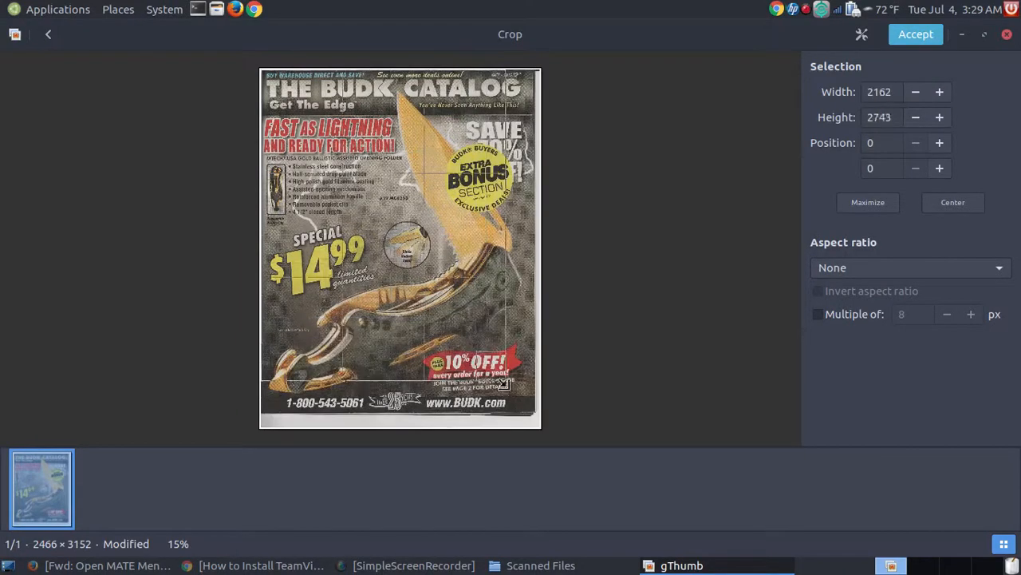
{"action": "left_click_drag", "start_coordinate": [502, 383], "coordinate": [526, 404]}
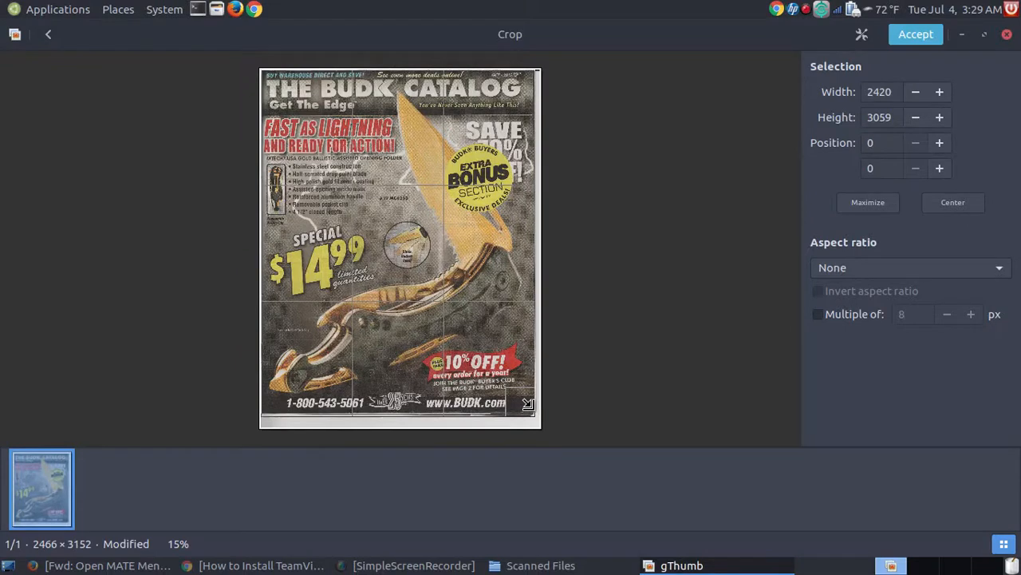
{"action": "left_click_drag", "start_coordinate": [528, 404], "coordinate": [523, 407]}
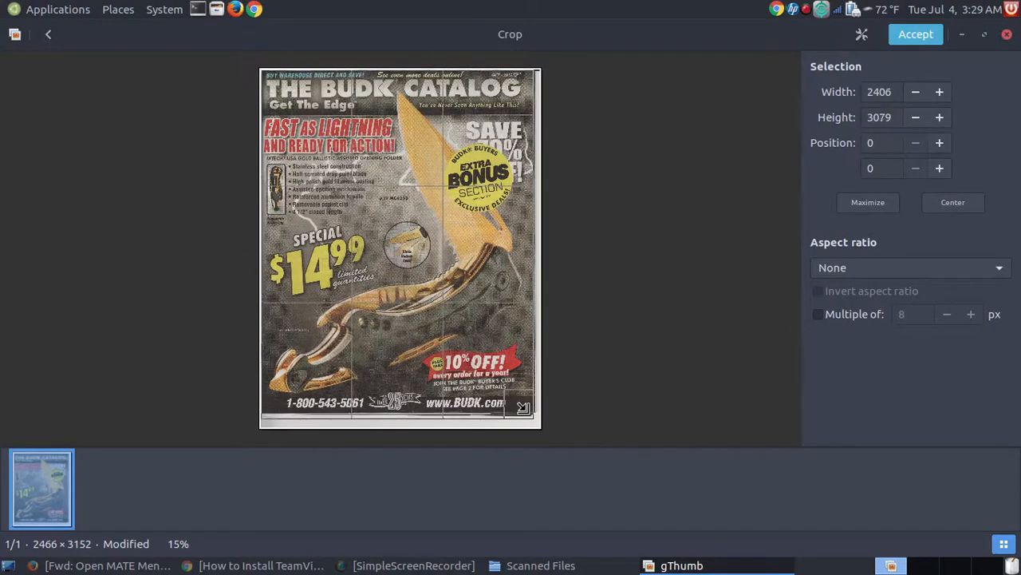
{"action": "left_click_drag", "start_coordinate": [525, 409], "coordinate": [525, 399]}
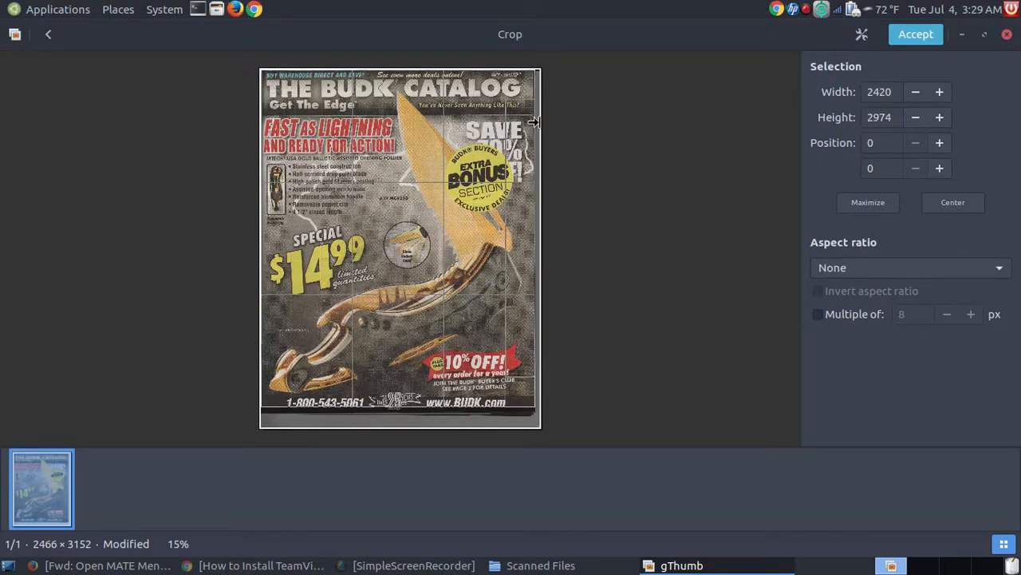
{"action": "mouse_move", "coordinate": [654, 107]}
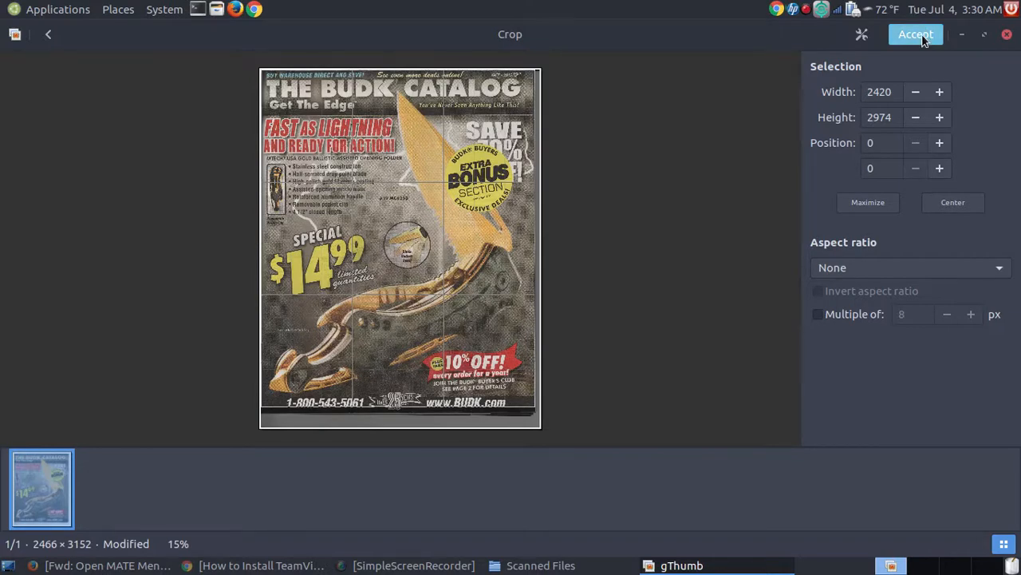
{"action": "left_click", "coordinate": [915, 34]}
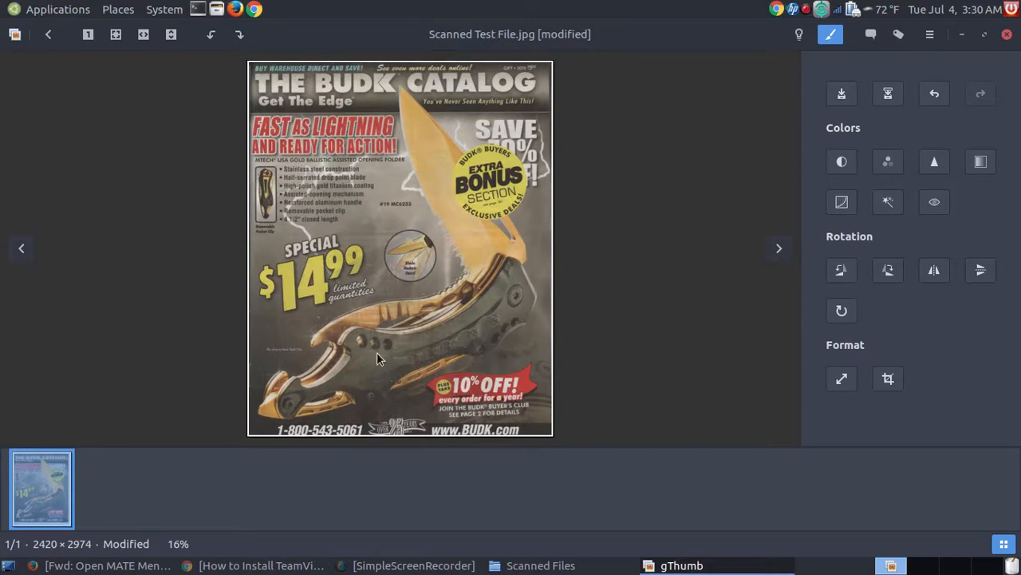
- Save the cropped catalog page over Scanned Test File.jpg, then close gThumb
{"action": "left_click", "coordinate": [829, 34]}
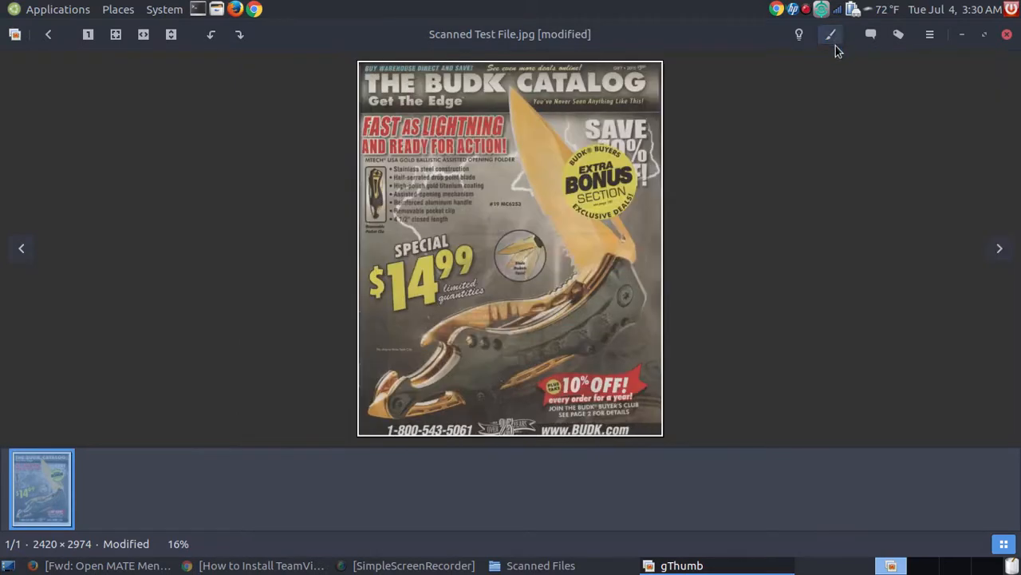
{"action": "left_click", "coordinate": [830, 35]}
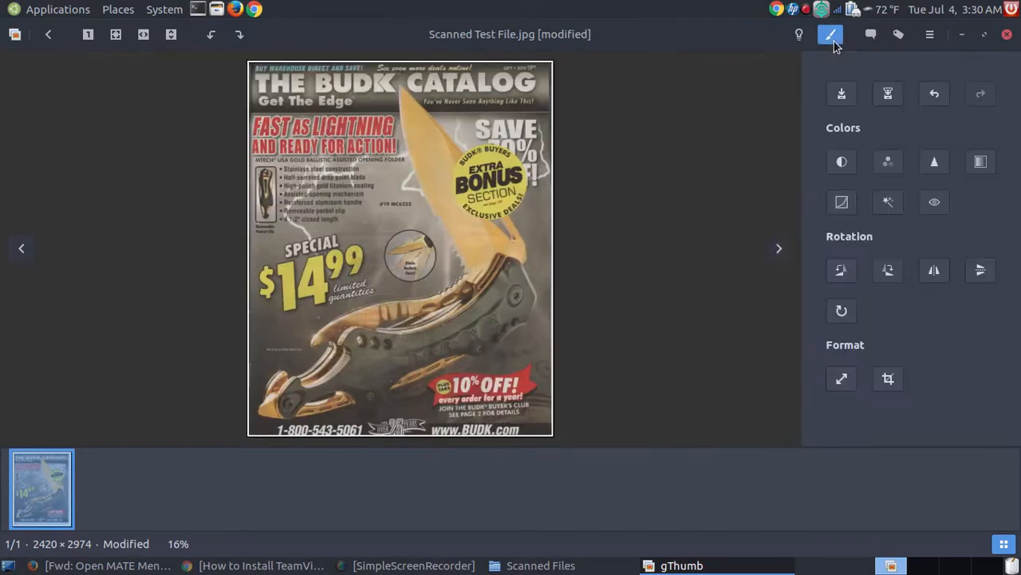
{"action": "mouse_move", "coordinate": [888, 94]}
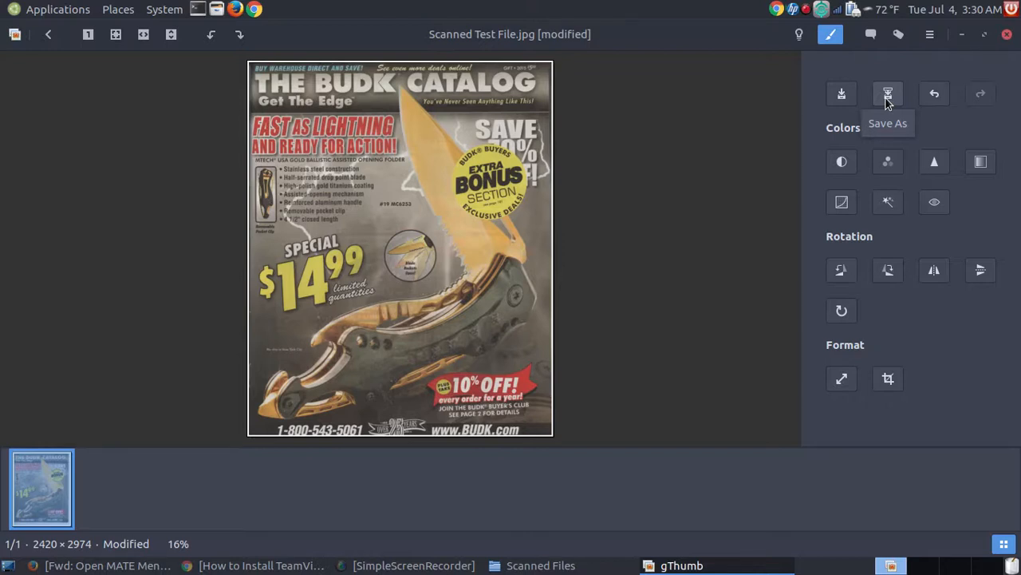
{"action": "mouse_move", "coordinate": [842, 95]}
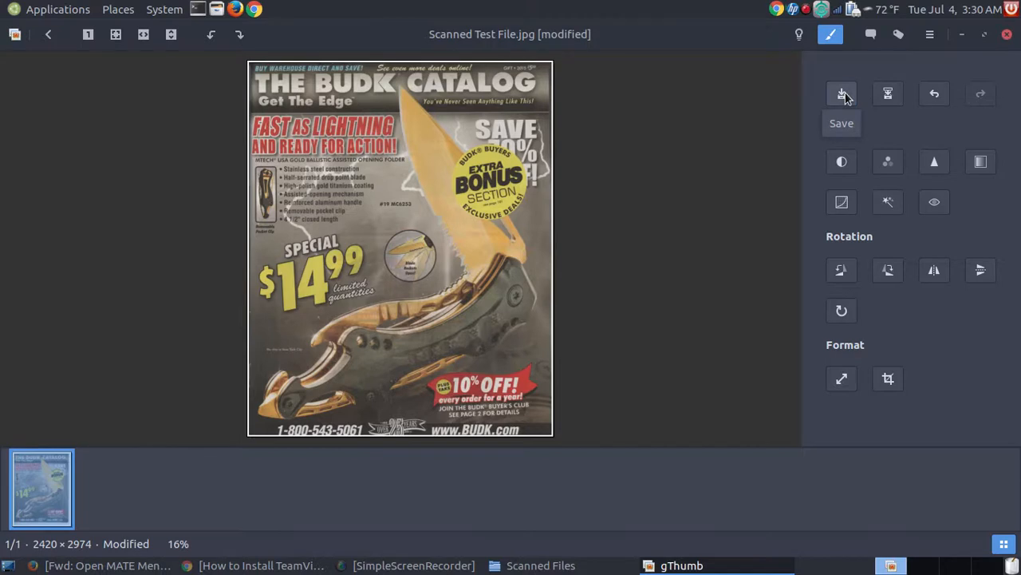
{"action": "left_click", "coordinate": [841, 94]}
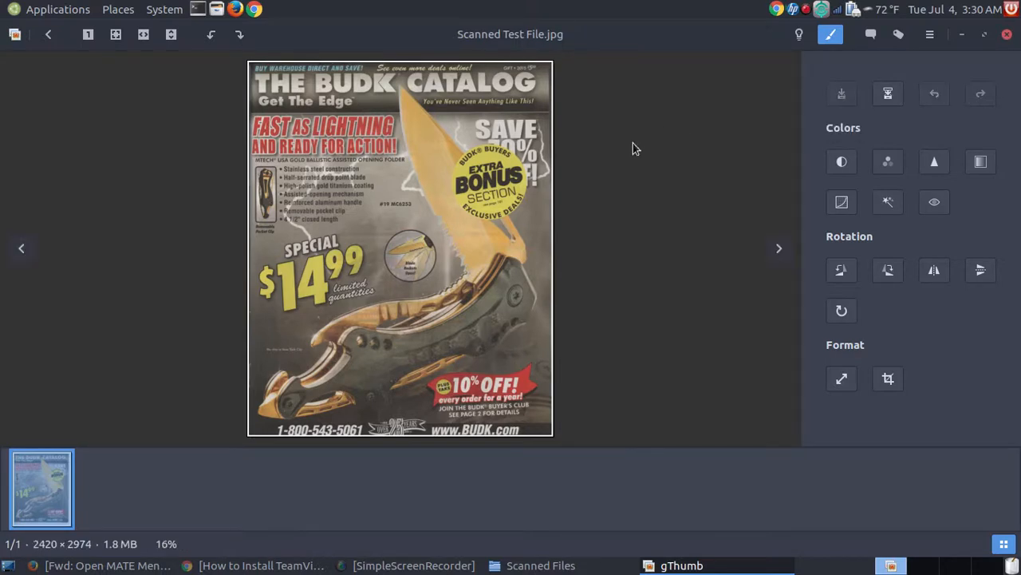
{"action": "mouse_move", "coordinate": [391, 247]}
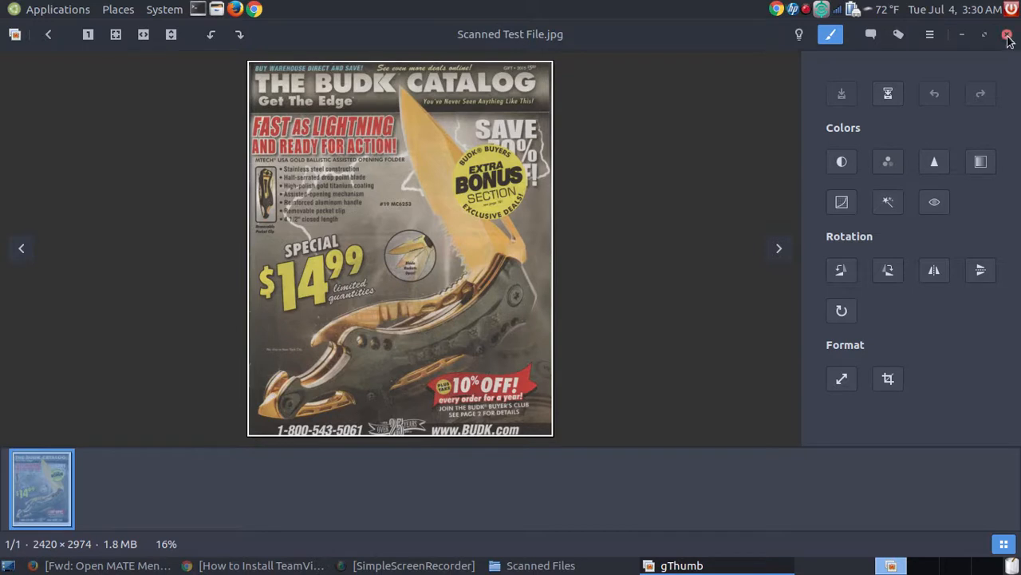
{"action": "left_click", "coordinate": [1008, 34]}
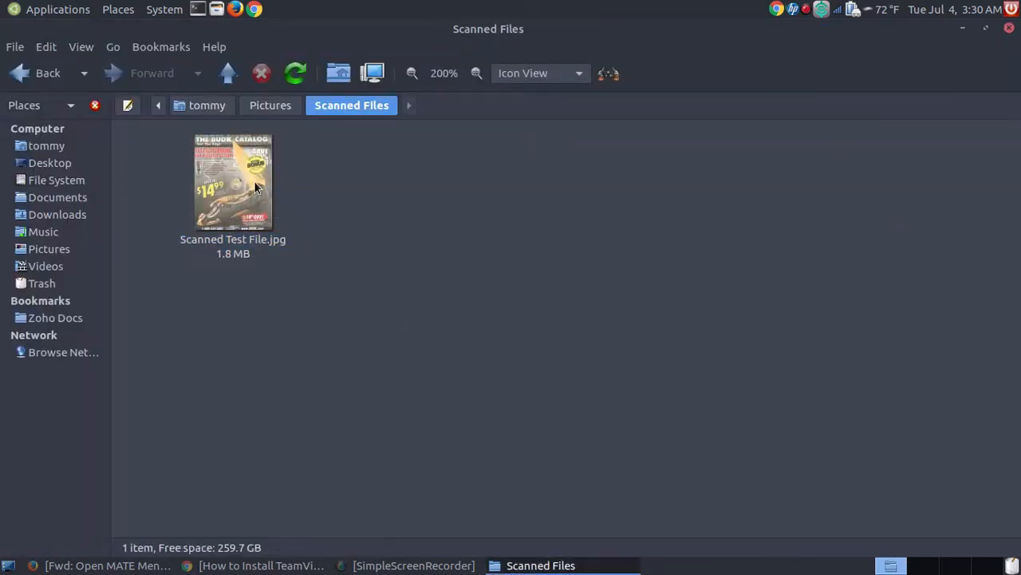
- Open Scanned Test File.jpg full-screen in Eye of MATE to check 2420 × 2974 pixels
{"action": "double_click", "coordinate": [233, 182]}
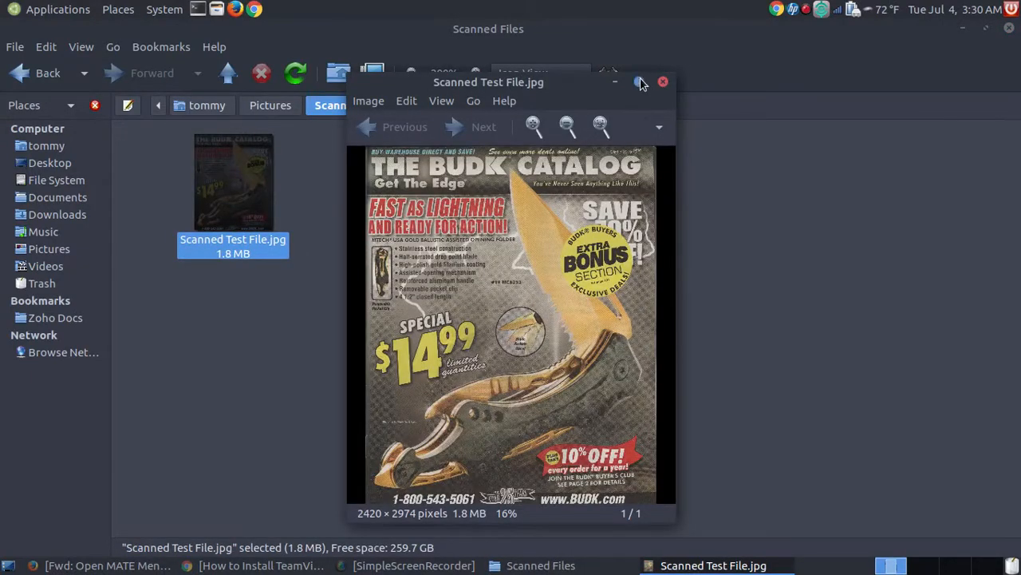
{"action": "left_click", "coordinate": [638, 82]}
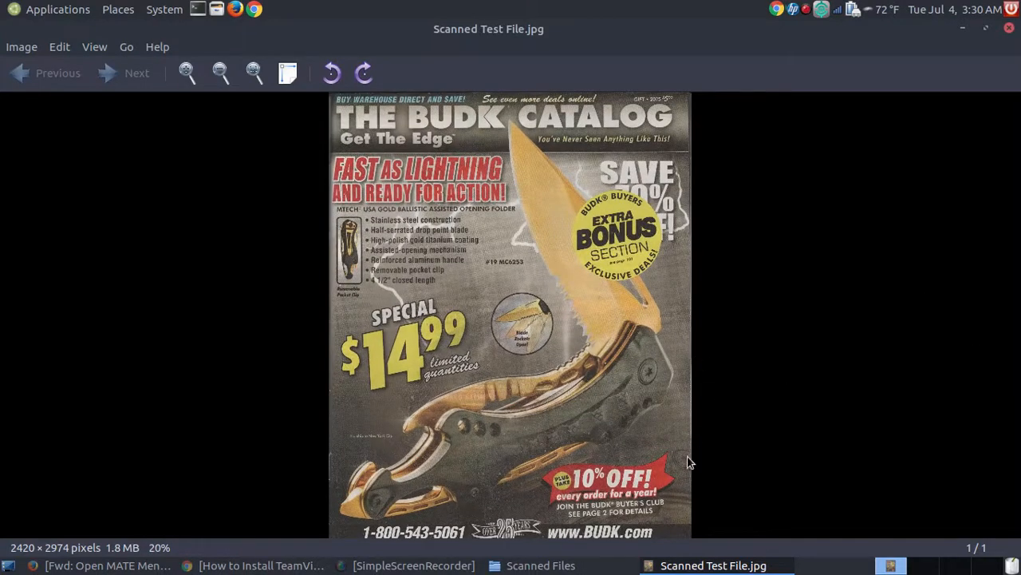
{"action": "mouse_move", "coordinate": [573, 286]}
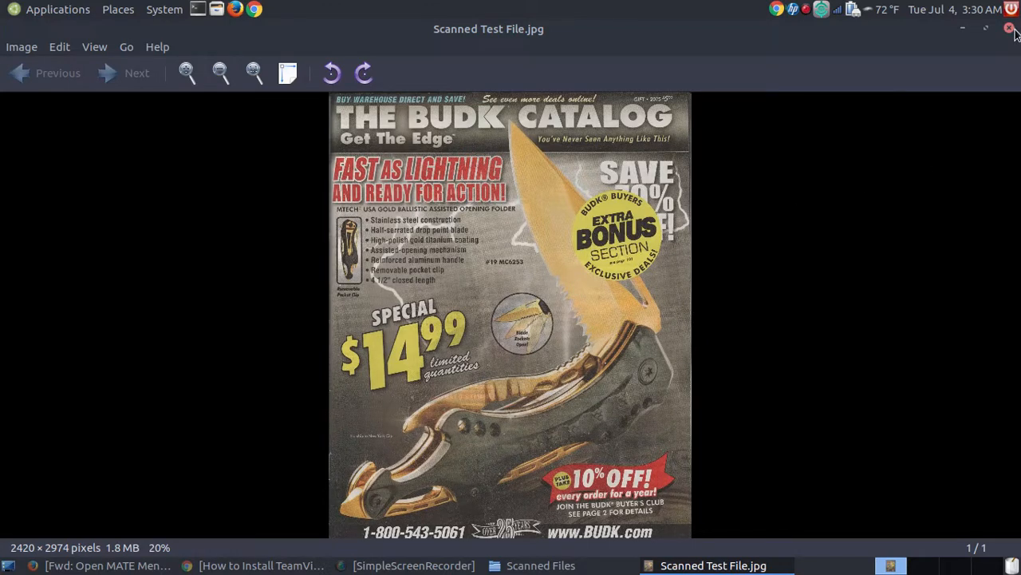
{"action": "mouse_move", "coordinate": [1010, 29]}
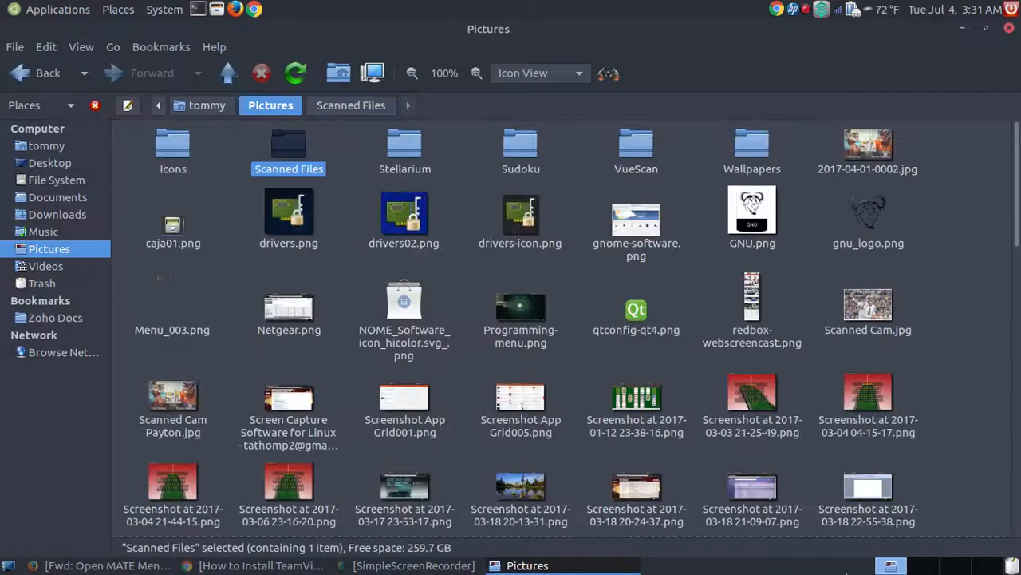
{"action": "mouse_move", "coordinate": [404, 486]}
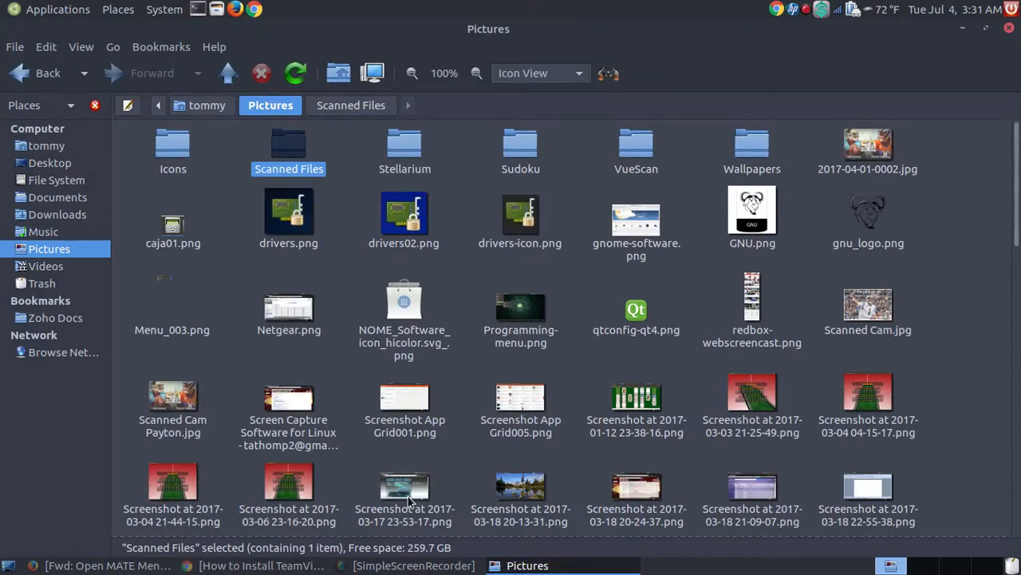
{"action": "double_click", "coordinate": [405, 486]}
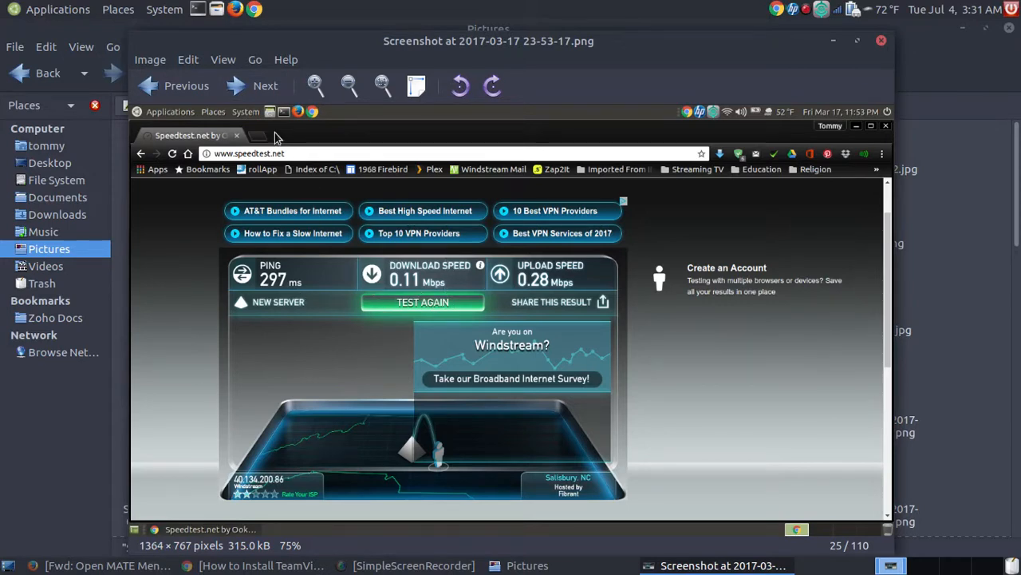
{"action": "left_click", "coordinate": [265, 85]}
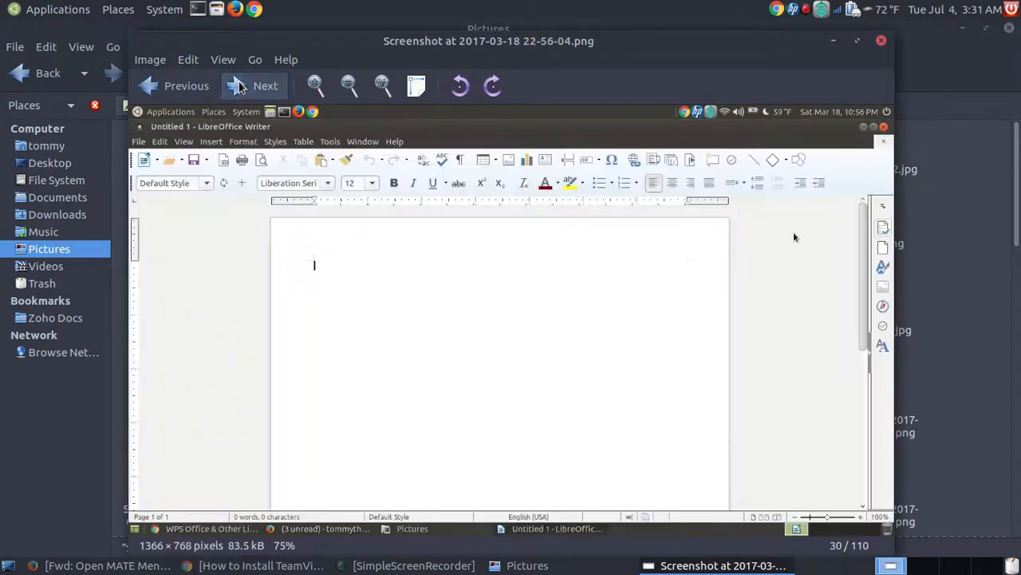
{"action": "left_click", "coordinate": [265, 86]}
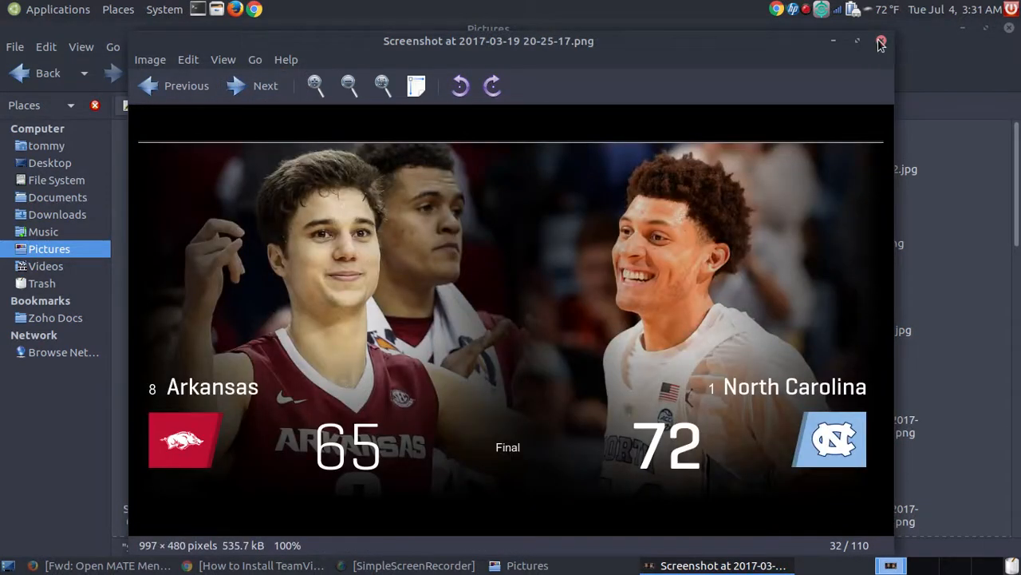
{"action": "left_click", "coordinate": [881, 40]}
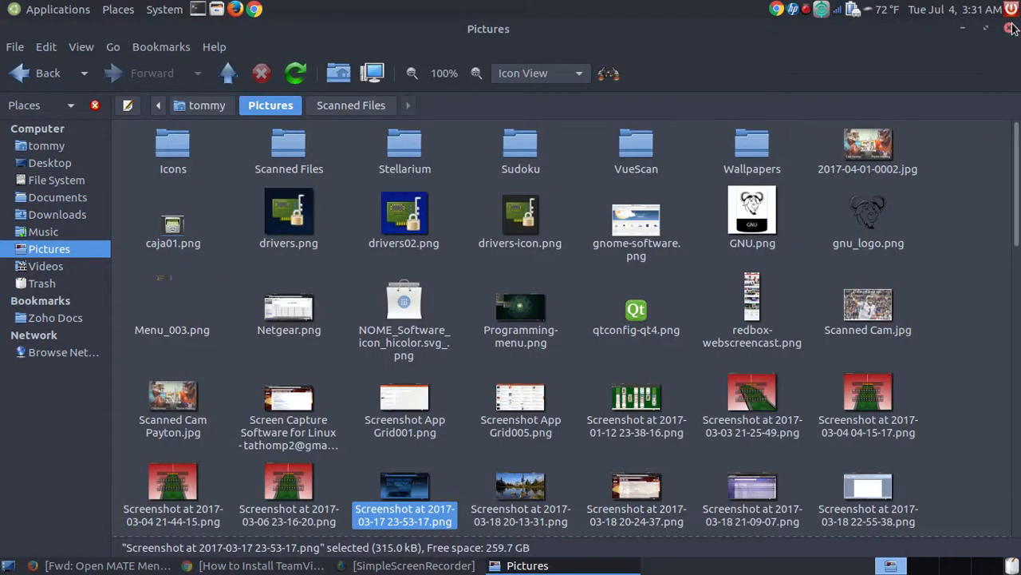